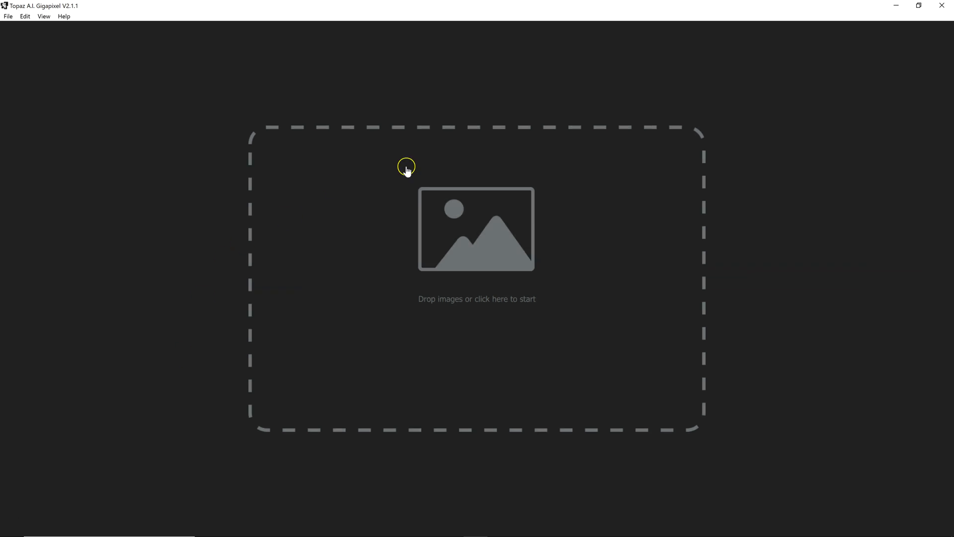
pyautogui.moveTo(124, 192)
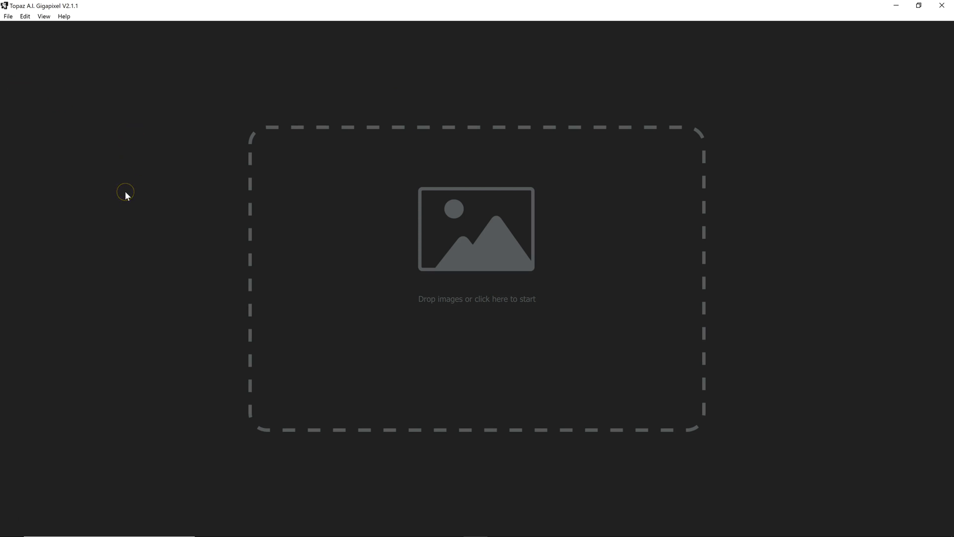
pyautogui.moveTo(216, 388)
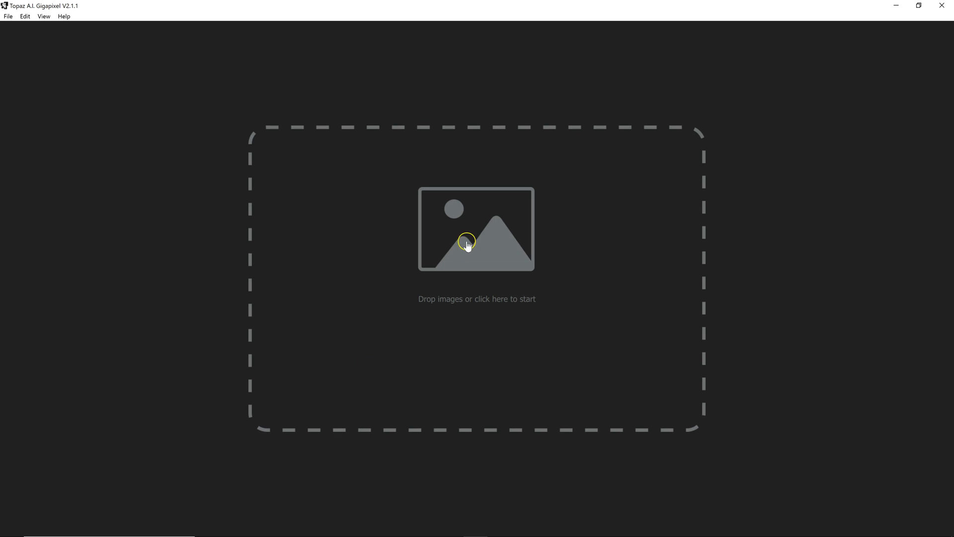
pyautogui.moveTo(224, 524)
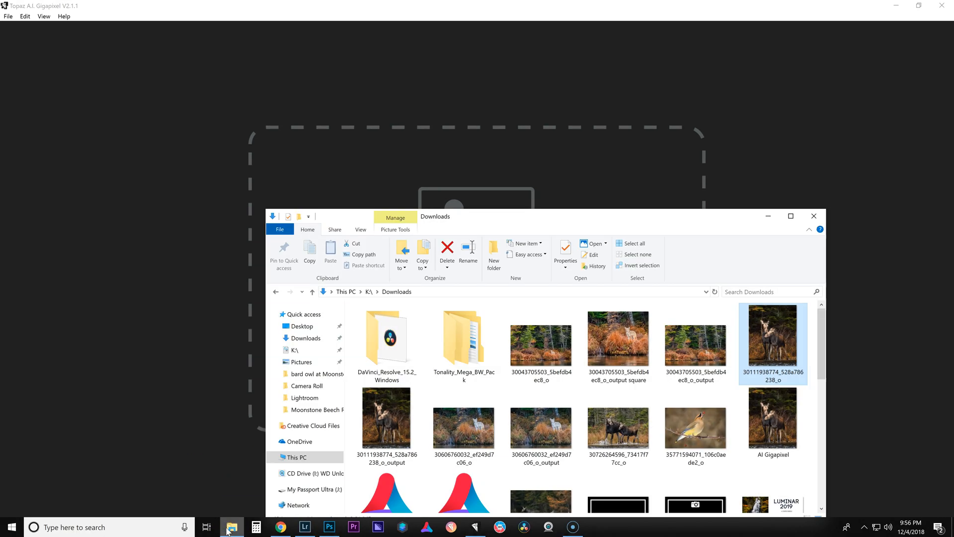
# Step: Select the moose JPG in the Downloads folder to bring it into Gigapixel
pyautogui.click(696, 426)
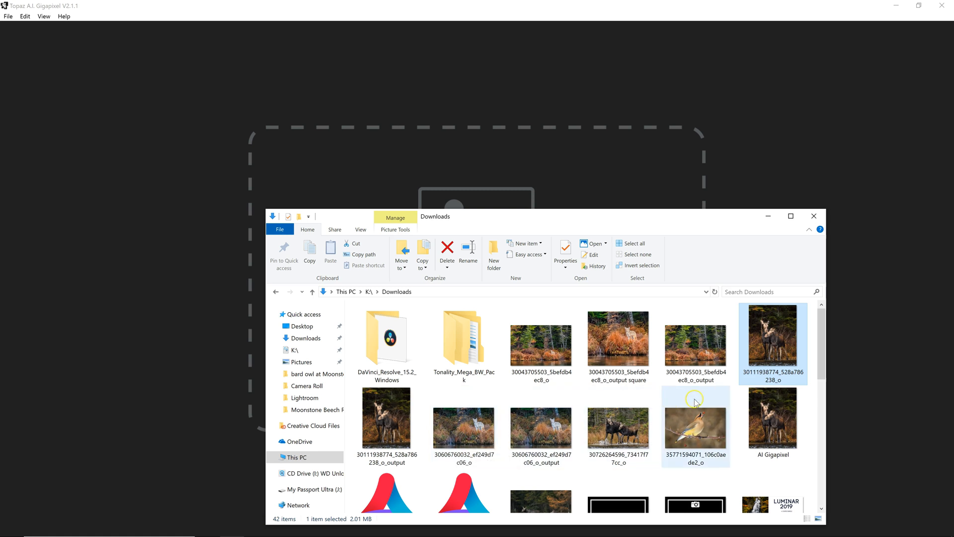
pyautogui.moveTo(773, 355)
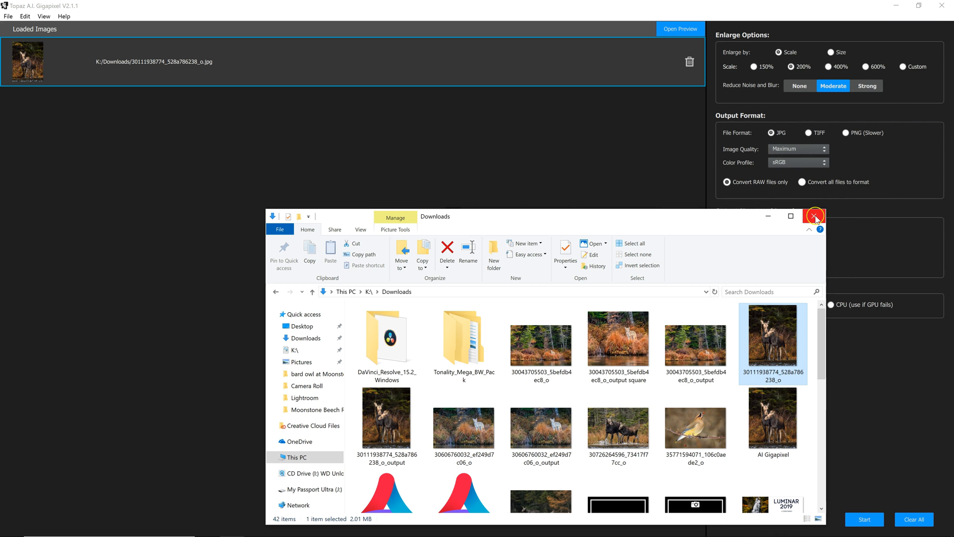
# Step: Close the Downloads window and keep Scale 200%, Moderate noise reduction, JPG output
pyautogui.click(814, 216)
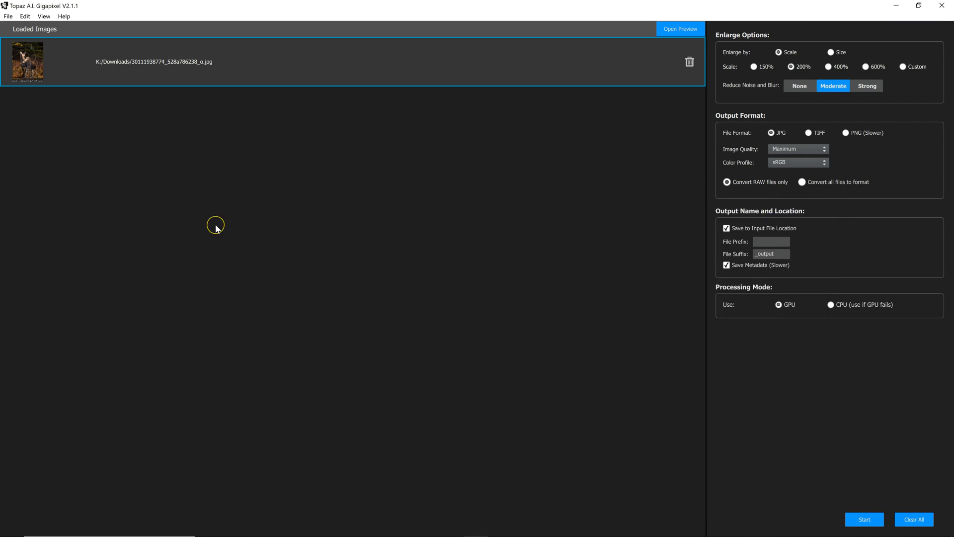
pyautogui.moveTo(174, 64)
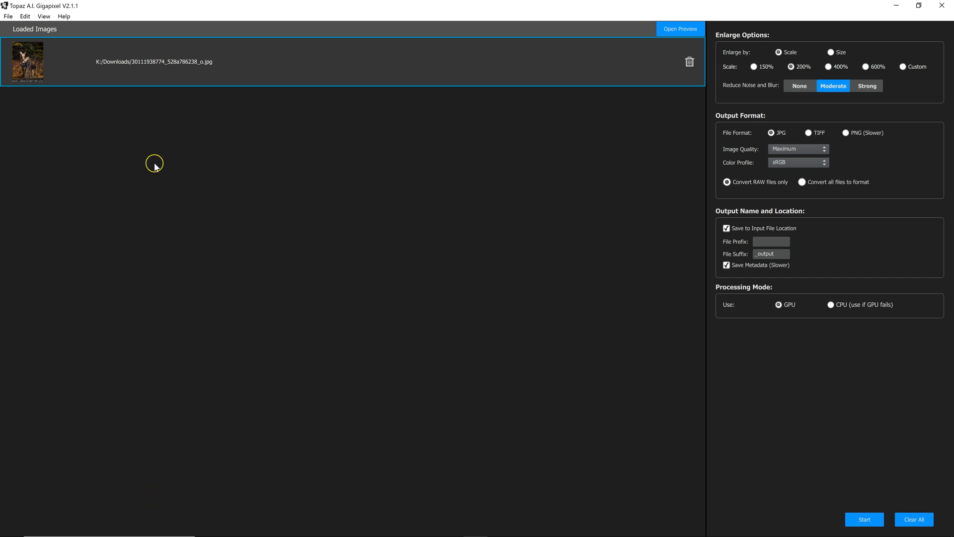
pyautogui.moveTo(146, 221)
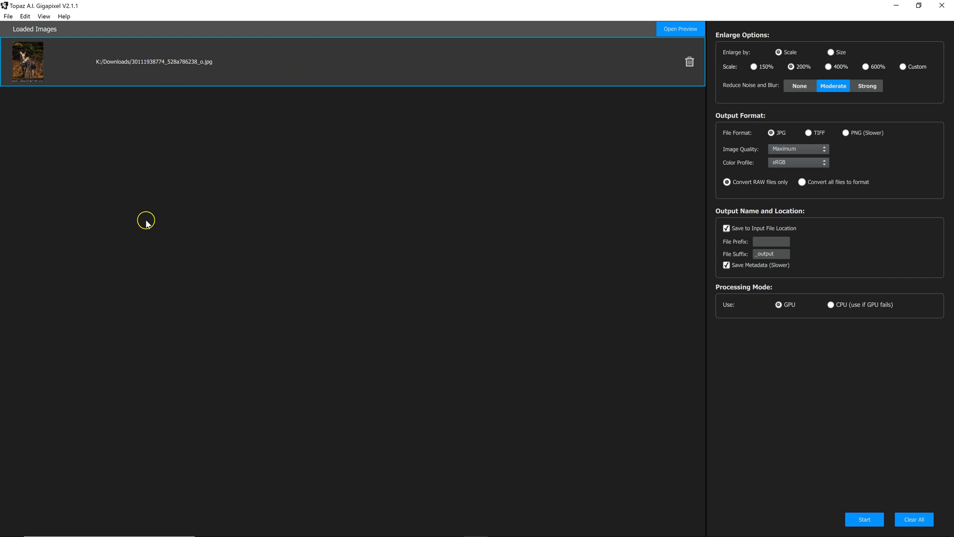
pyautogui.moveTo(773, 46)
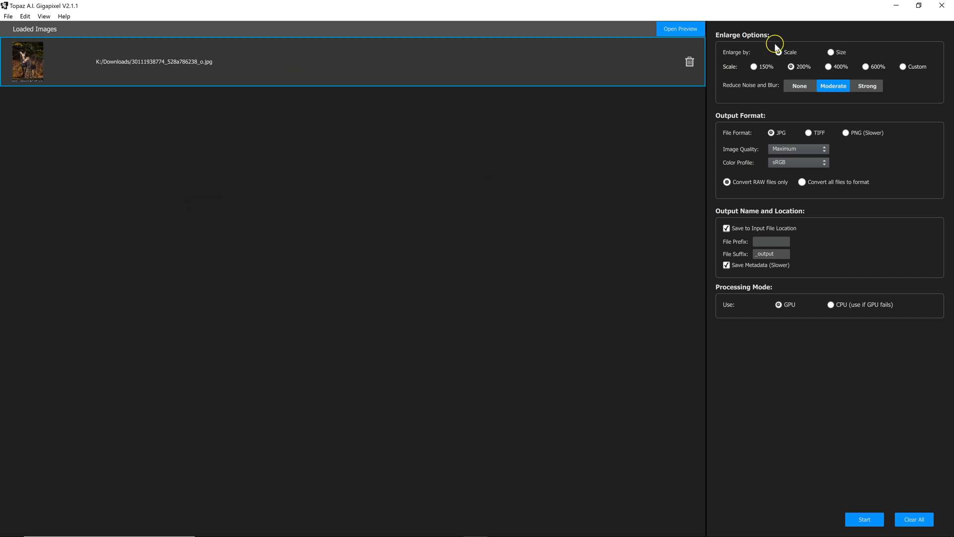
pyautogui.moveTo(815, 127)
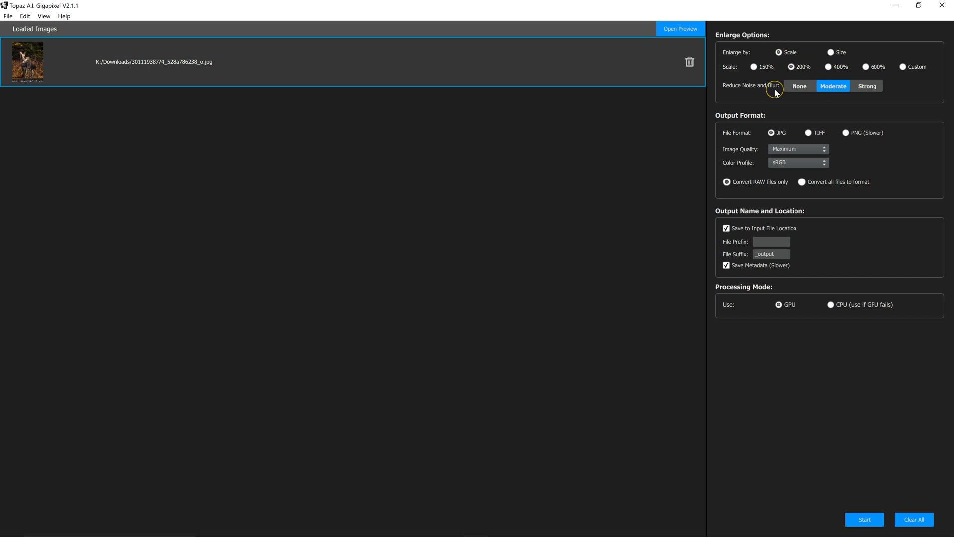
pyautogui.moveTo(722, 78)
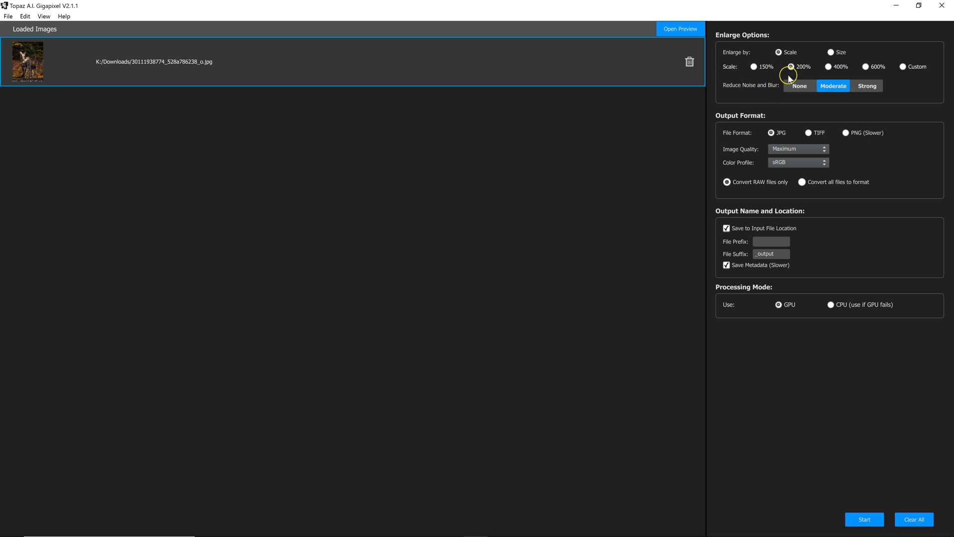
pyautogui.click(790, 66)
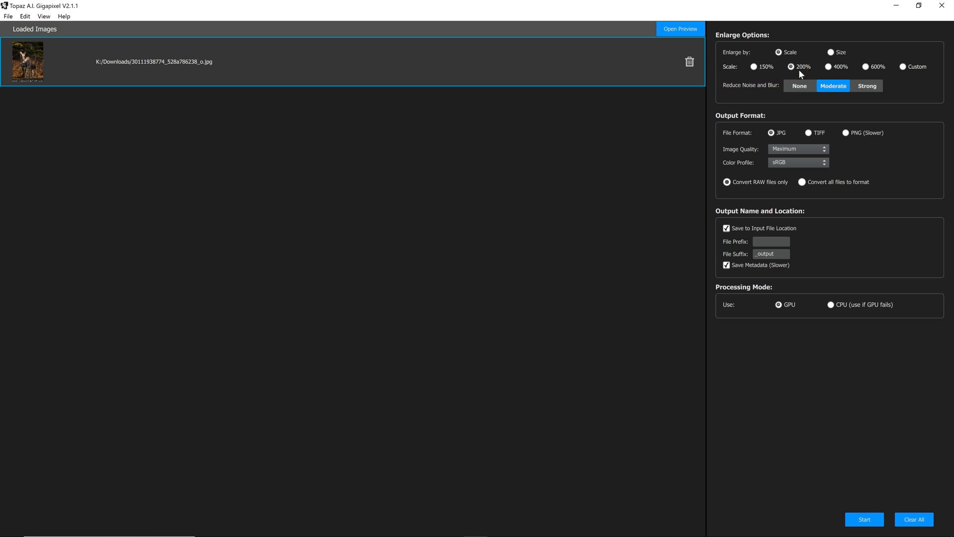
pyautogui.moveTo(643, 74)
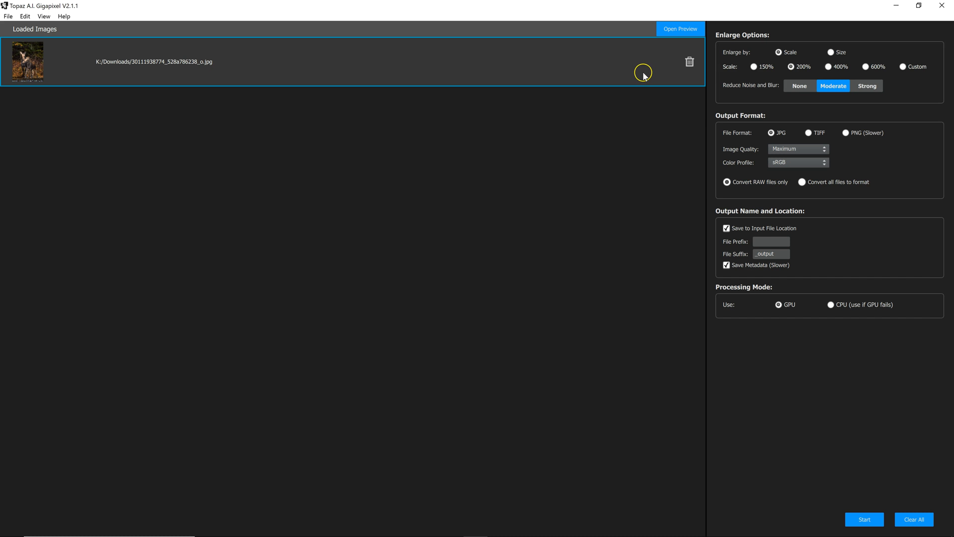
pyautogui.moveTo(787, 92)
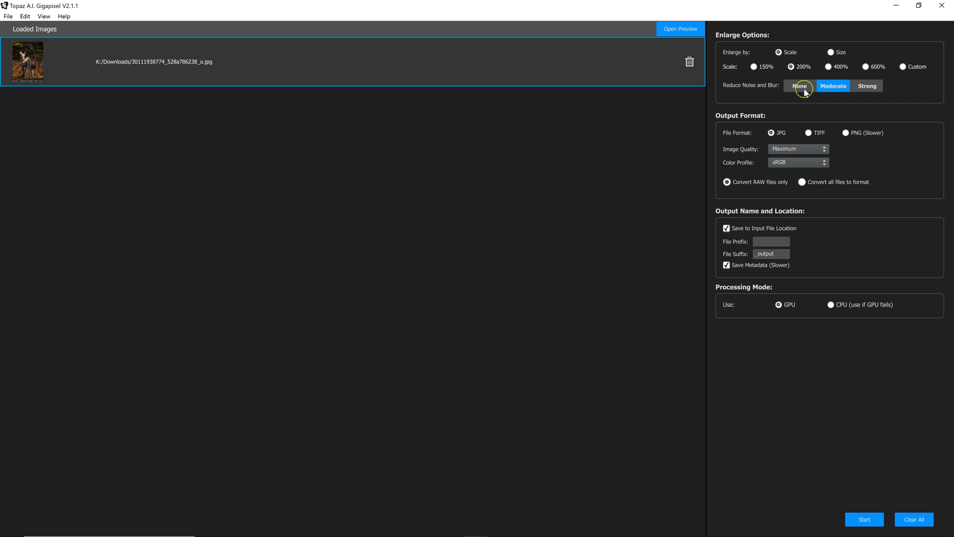
pyautogui.moveTo(810, 92)
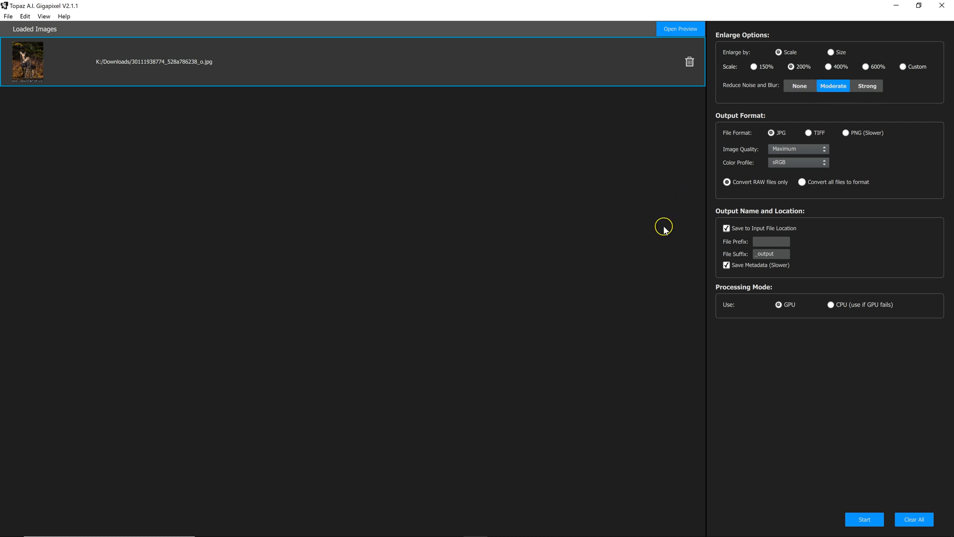
pyautogui.moveTo(906, 177)
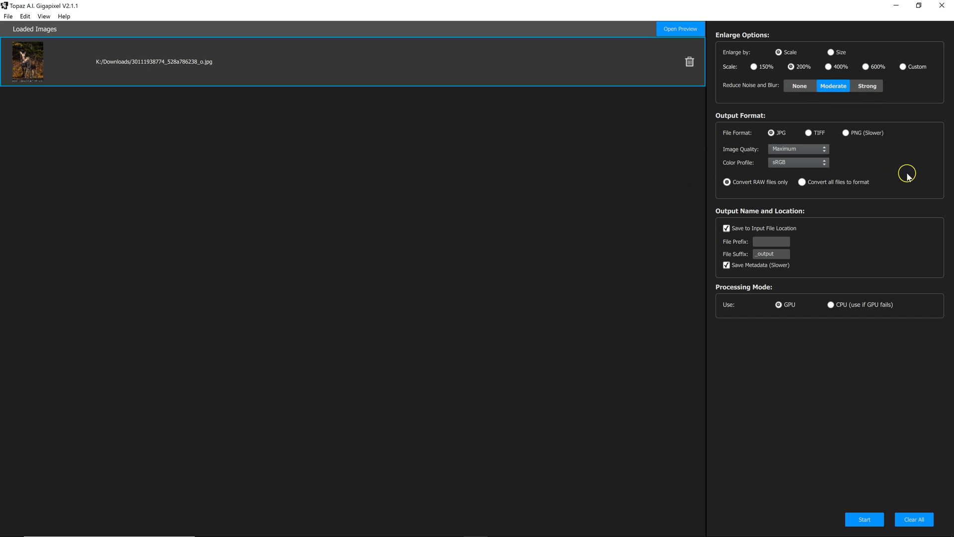
pyautogui.moveTo(745, 134)
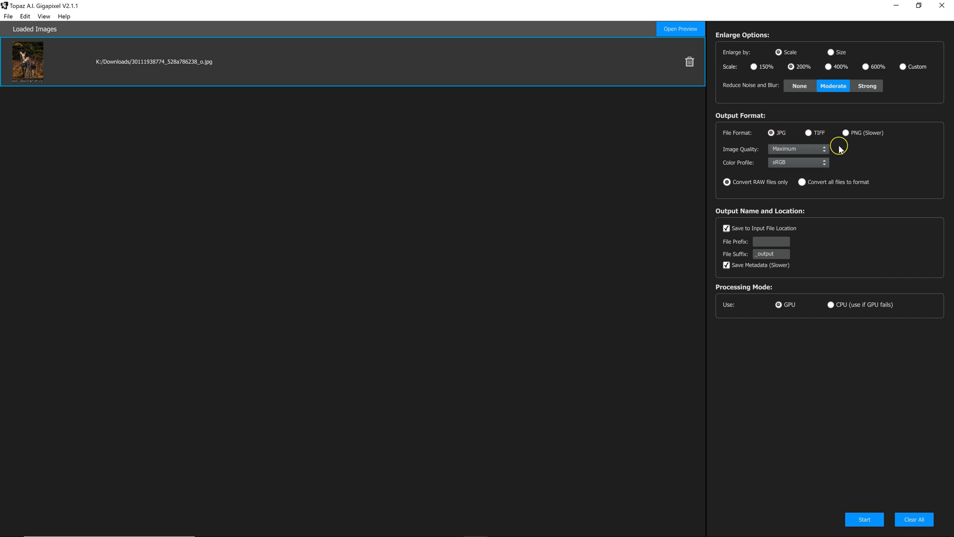
pyautogui.moveTo(686, 189)
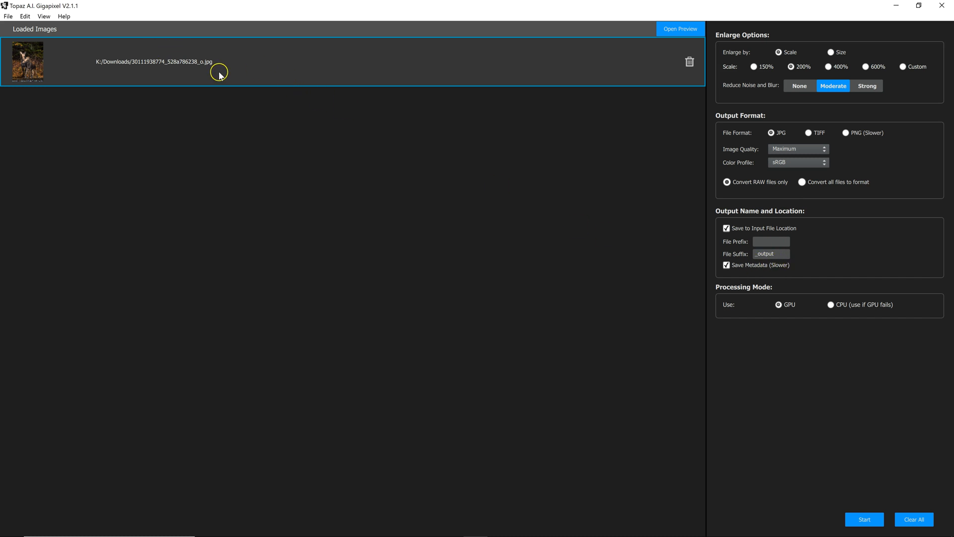
pyautogui.moveTo(762, 310)
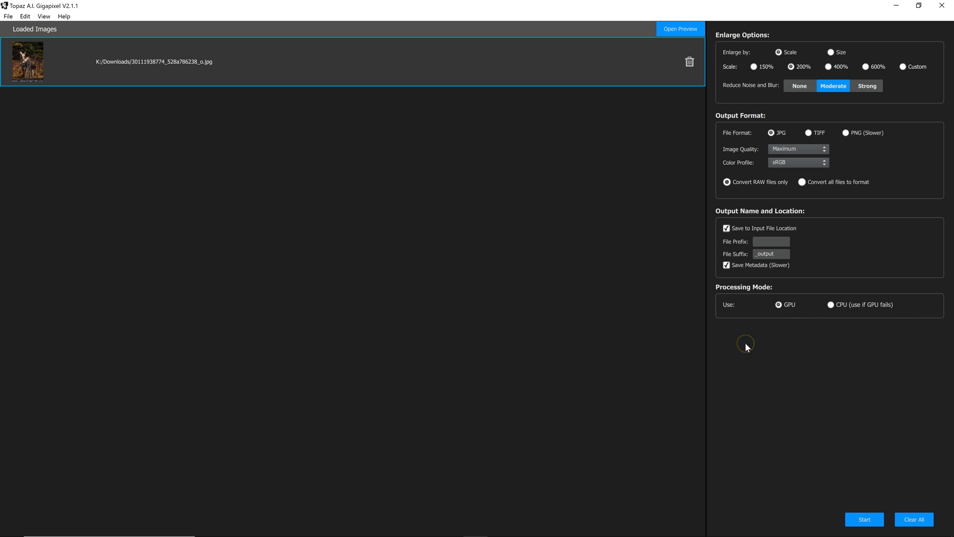
pyautogui.moveTo(805, 108)
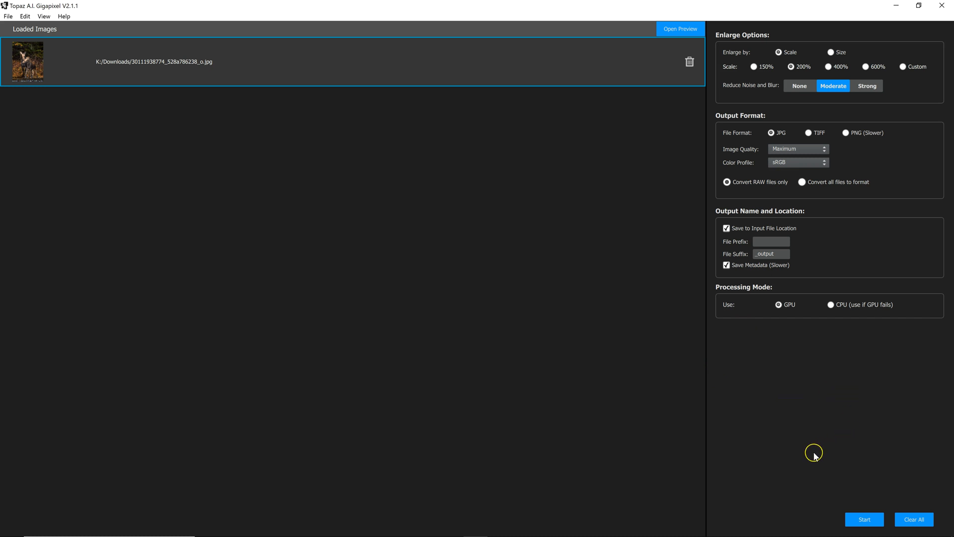
pyautogui.moveTo(789, 399)
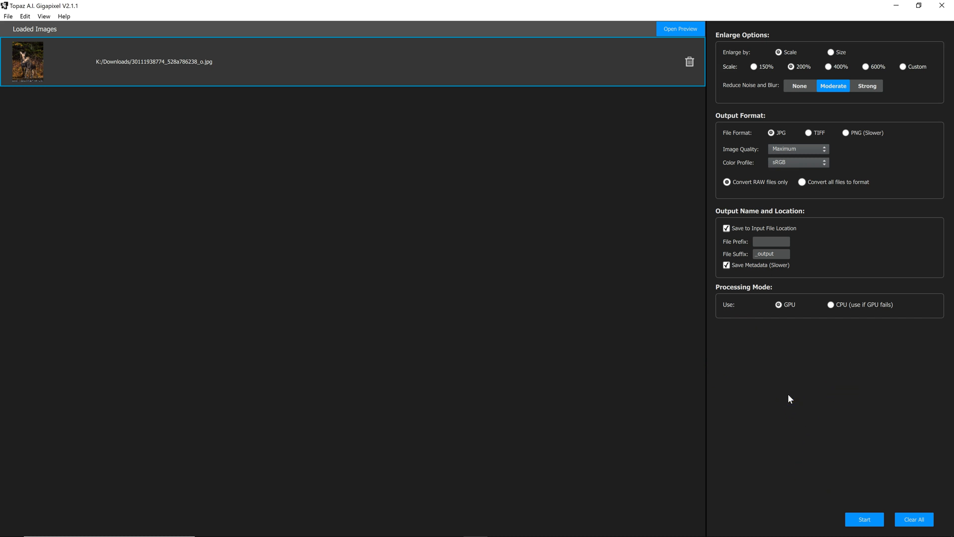
# Step: Start processing to enlarge the moose photo 200% to 2490 x 3170 pixels
pyautogui.click(785, 391)
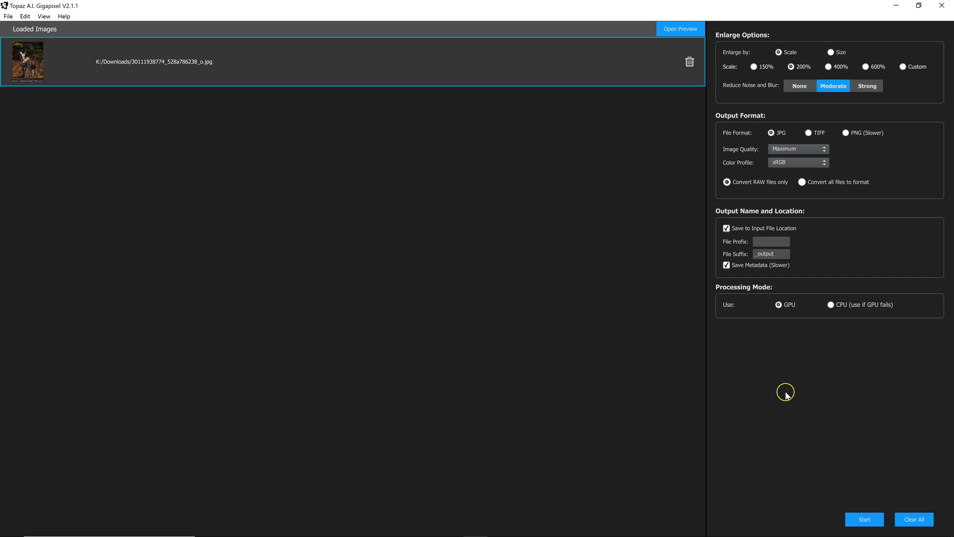
pyautogui.click(865, 519)
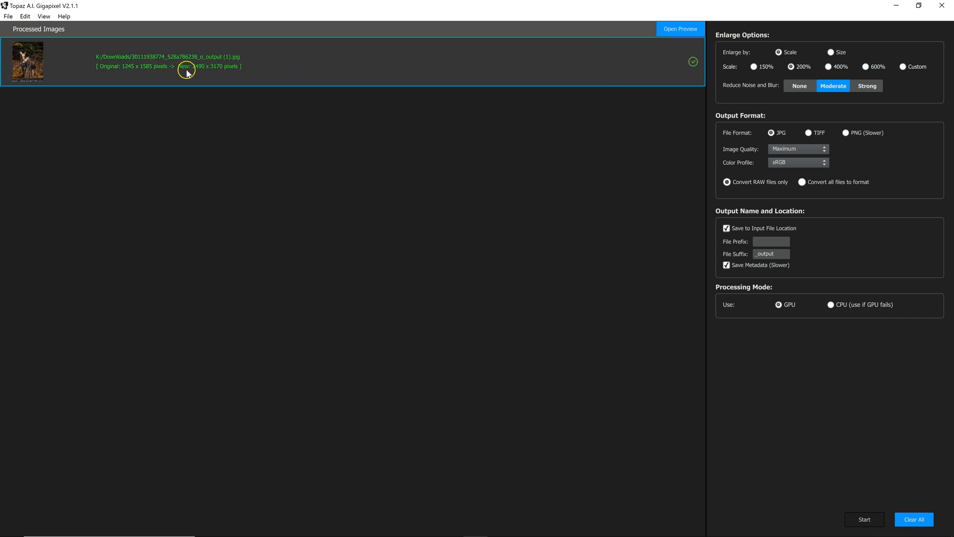
pyautogui.moveTo(196, 75)
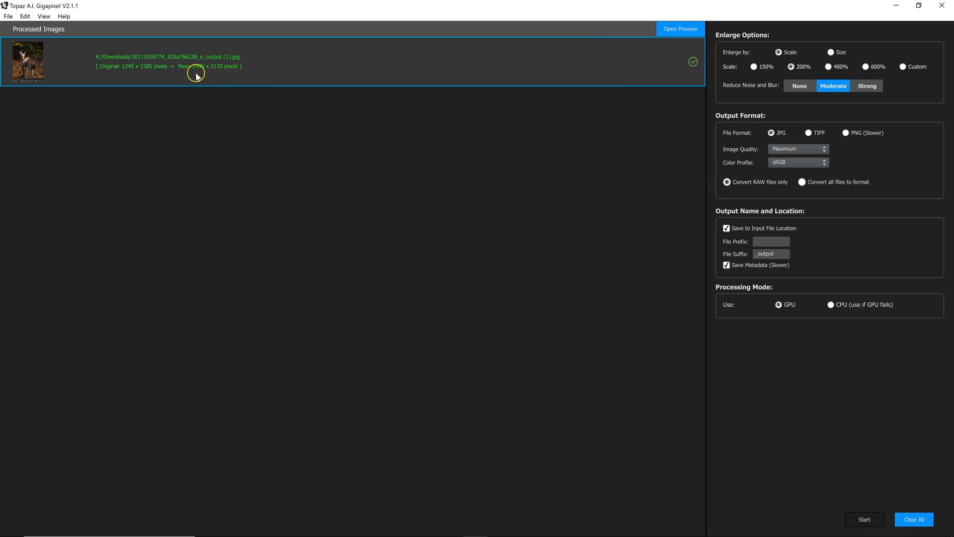
pyautogui.moveTo(202, 72)
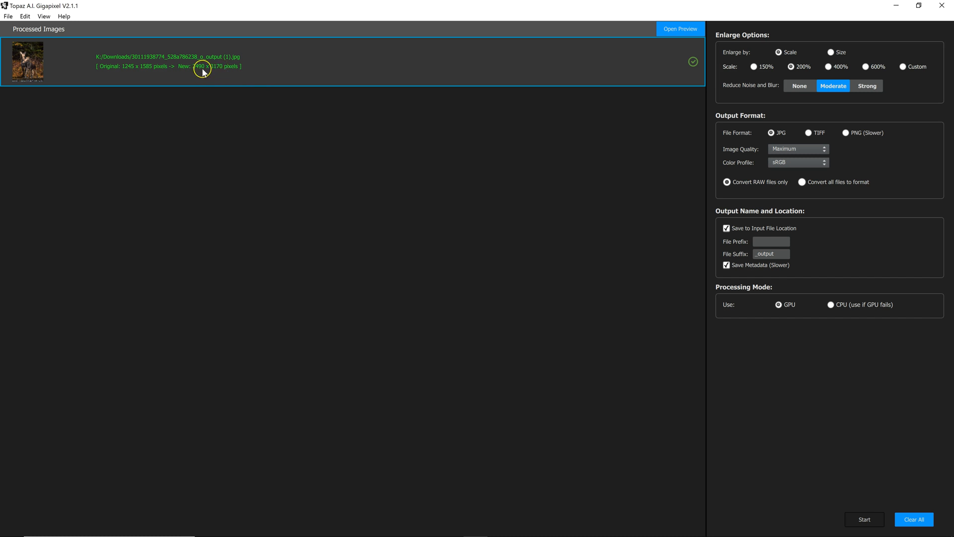
pyautogui.moveTo(221, 71)
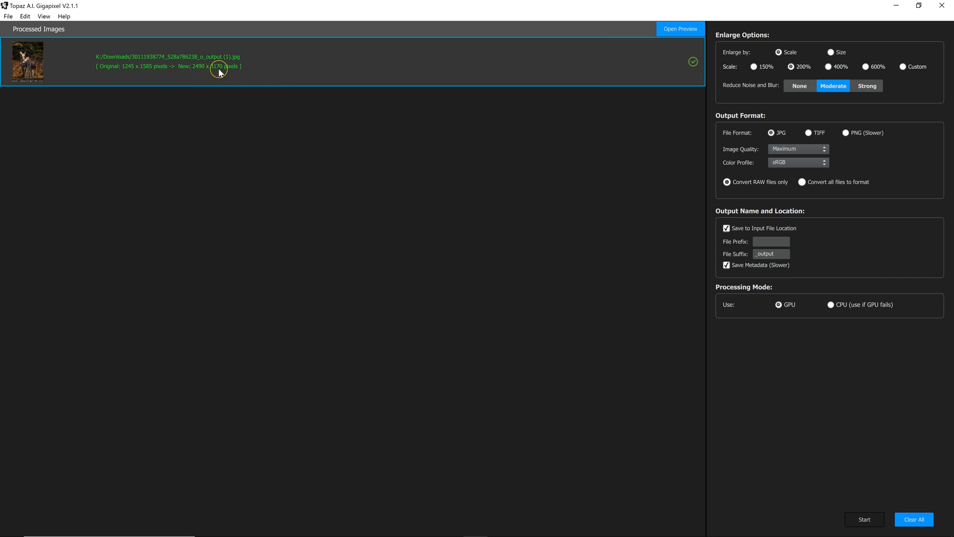
pyautogui.moveTo(500, 113)
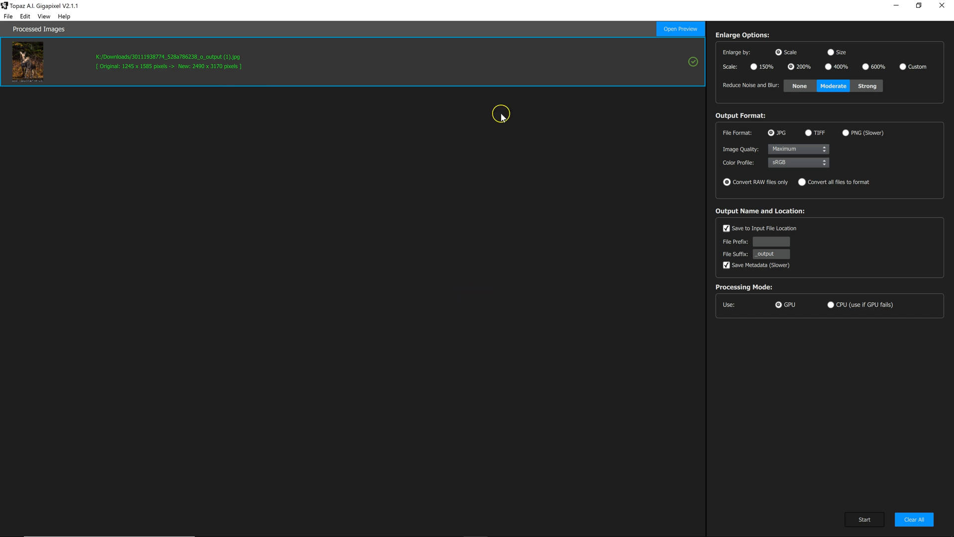
# Step: Preview Normal Resize against A.I. Gigapixel halves, then close Gigapixel
pyautogui.click(681, 28)
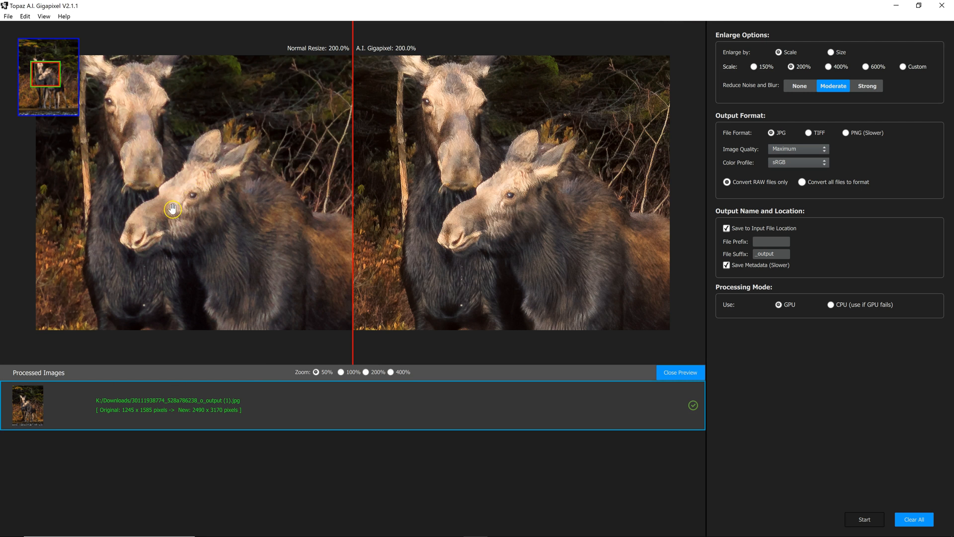
pyautogui.moveTo(517, 218)
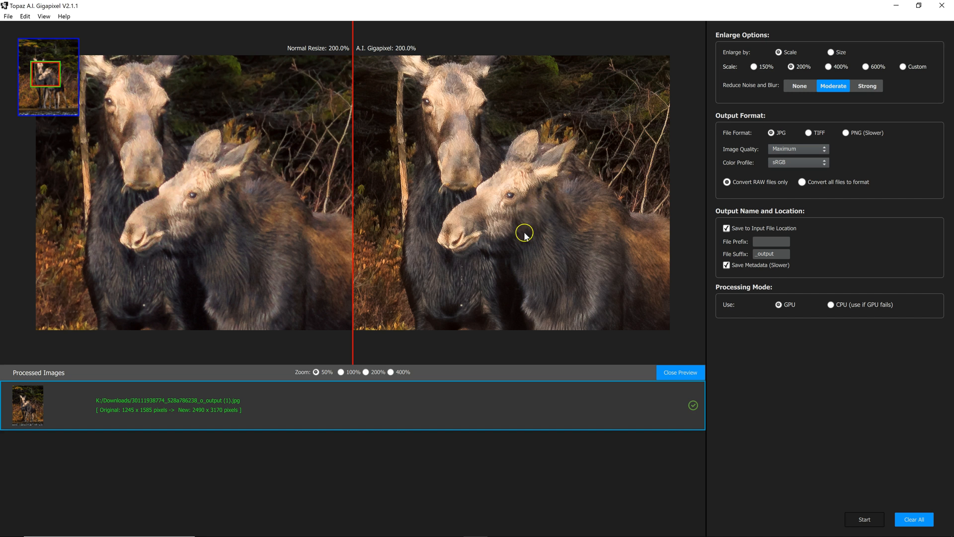
pyautogui.moveTo(518, 222)
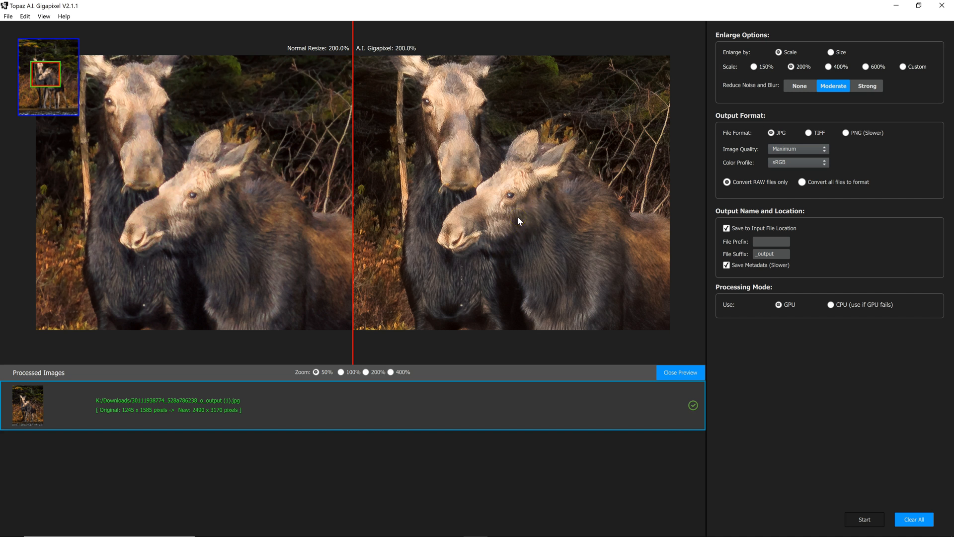
pyautogui.moveTo(487, 211)
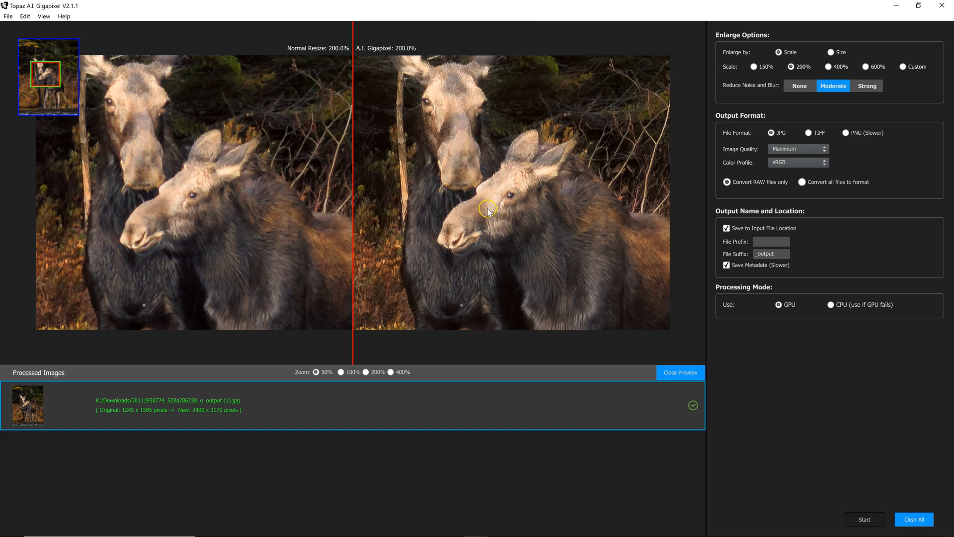
pyautogui.moveTo(330, 167)
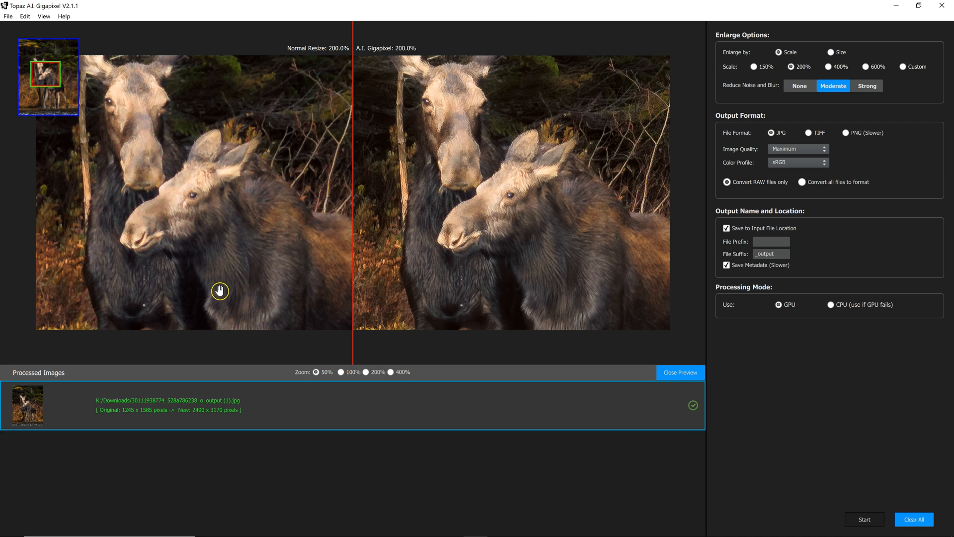
pyautogui.moveTo(392, 445)
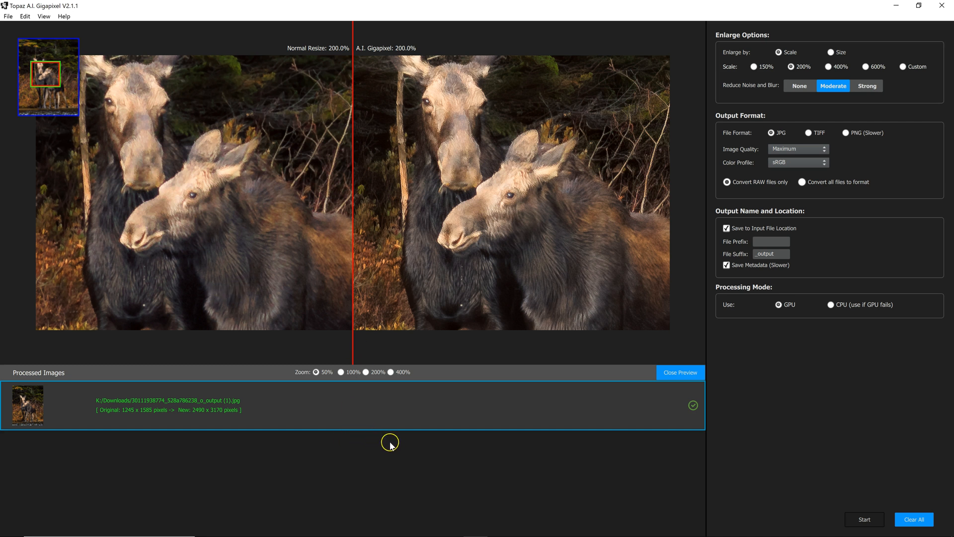
pyautogui.moveTo(434, 97)
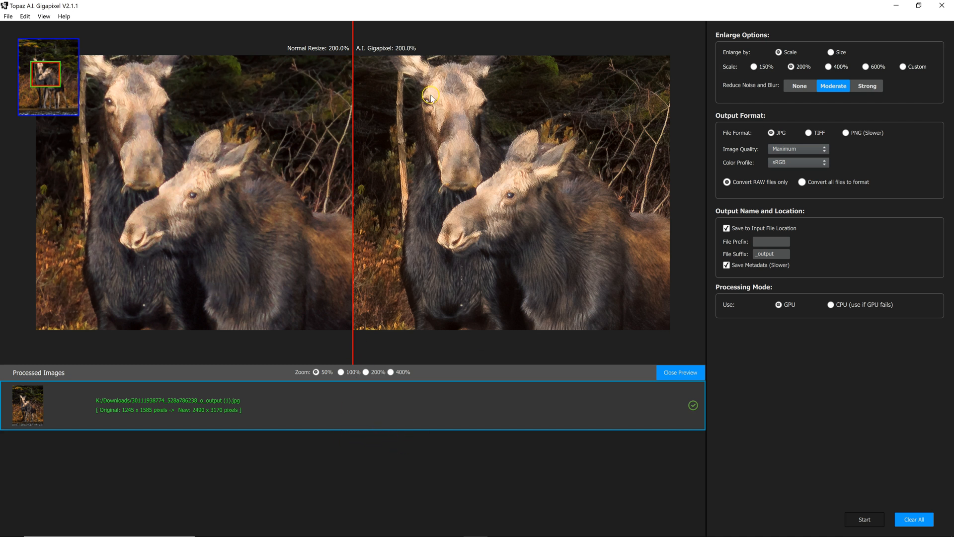
pyautogui.click(914, 518)
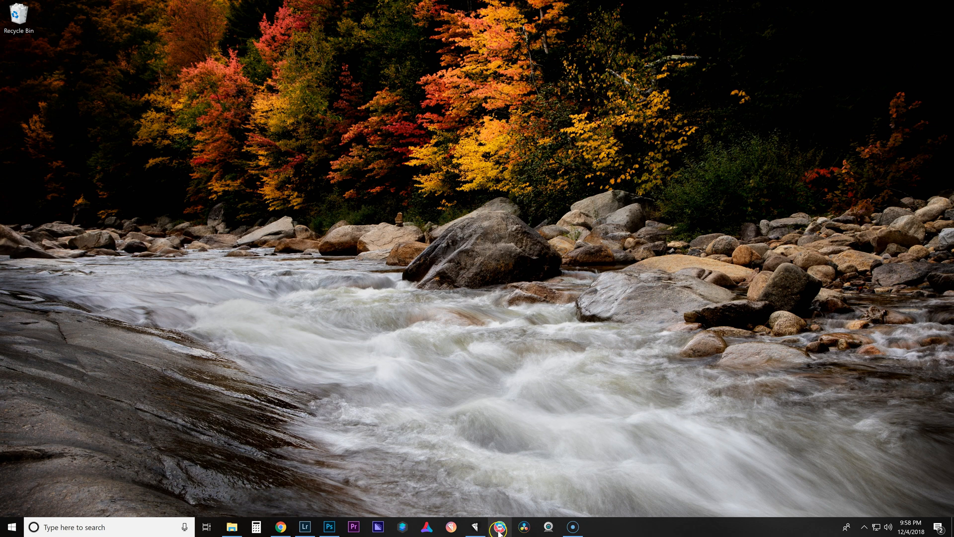
# Step: Launch ON1 Photo RAW 2019 and open the moose photo in the Resize module
pyautogui.click(499, 525)
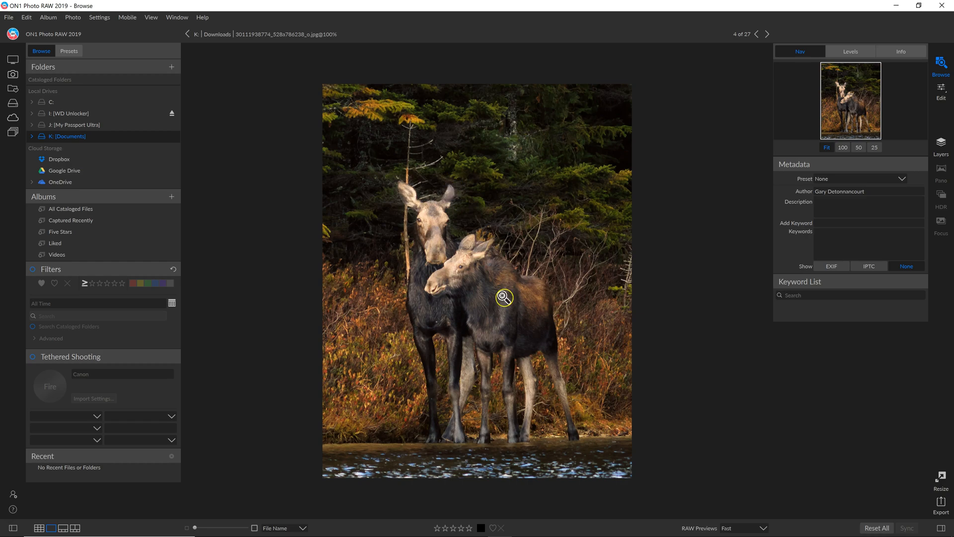
pyautogui.moveTo(938, 479)
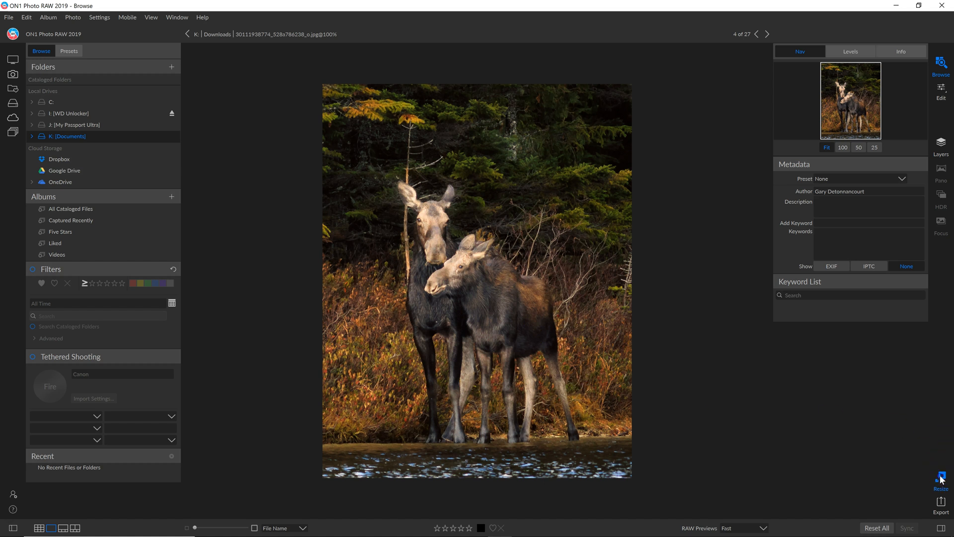
pyautogui.click(938, 477)
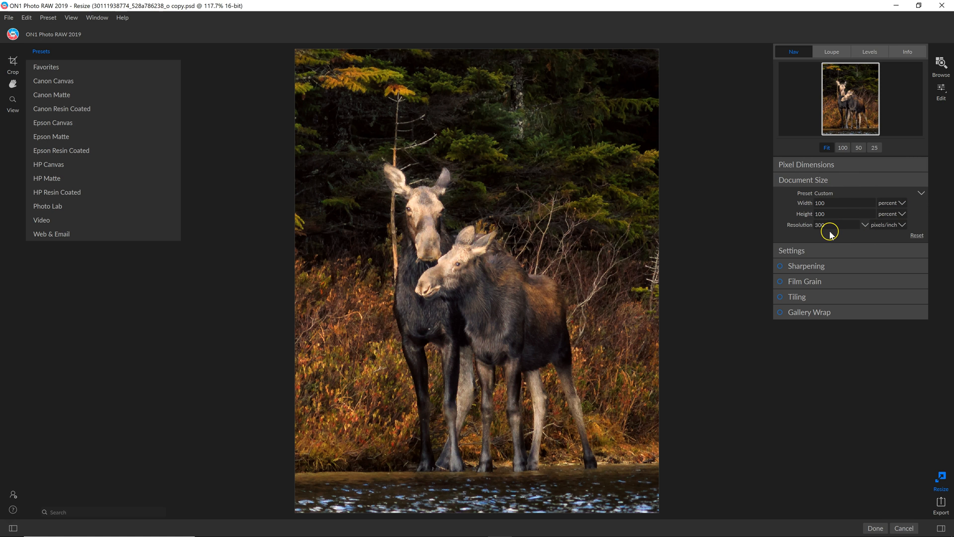
# Step: Set Document Size width and height to 200 percent
pyautogui.click(845, 213)
pyautogui.write('200')
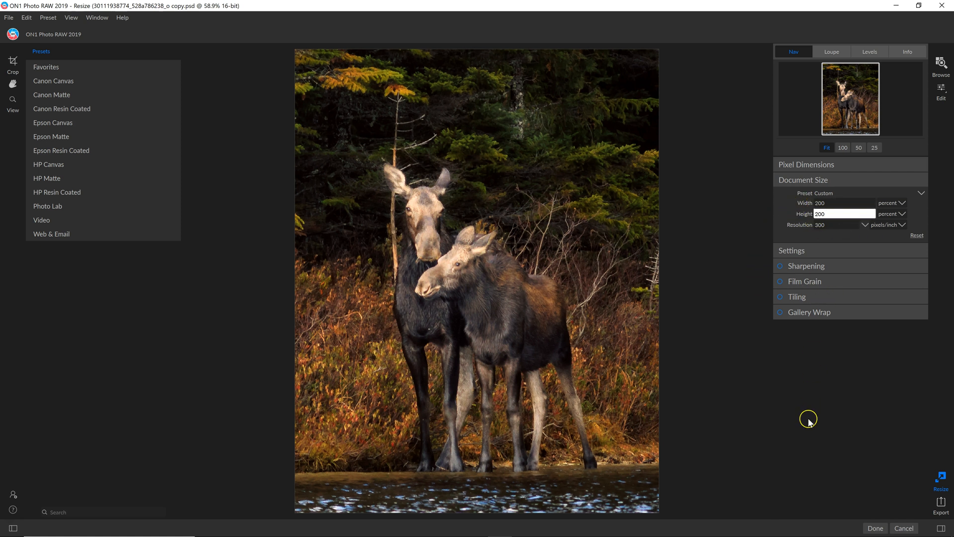
pyautogui.moveTo(939, 501)
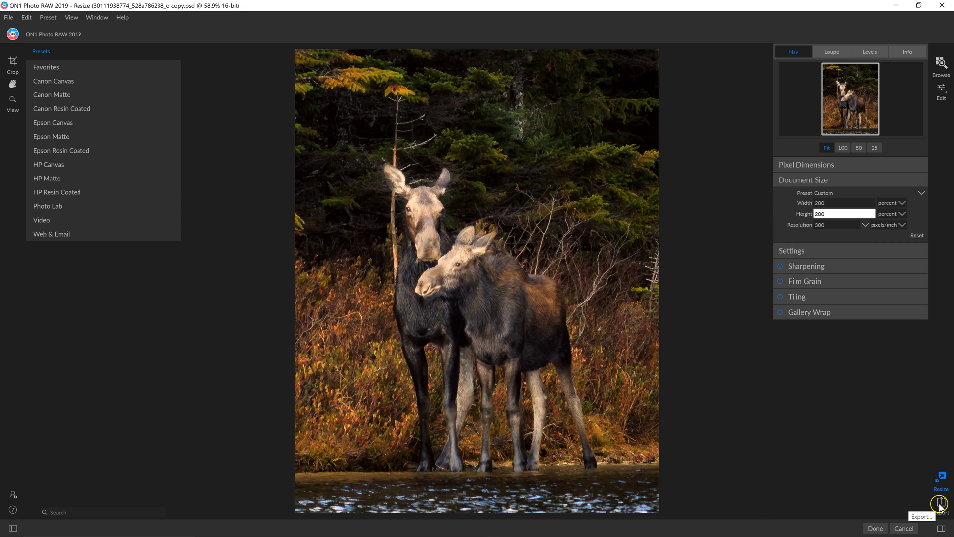
# Step: Export the resized moose photo as JPEG 'on1 2' to K:/Downloads
pyautogui.click(940, 502)
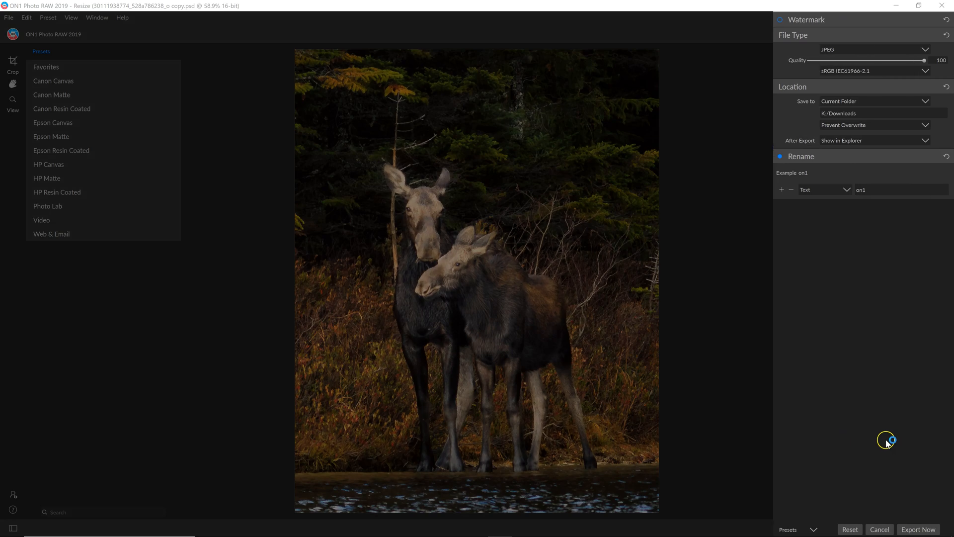
pyautogui.moveTo(926, 60)
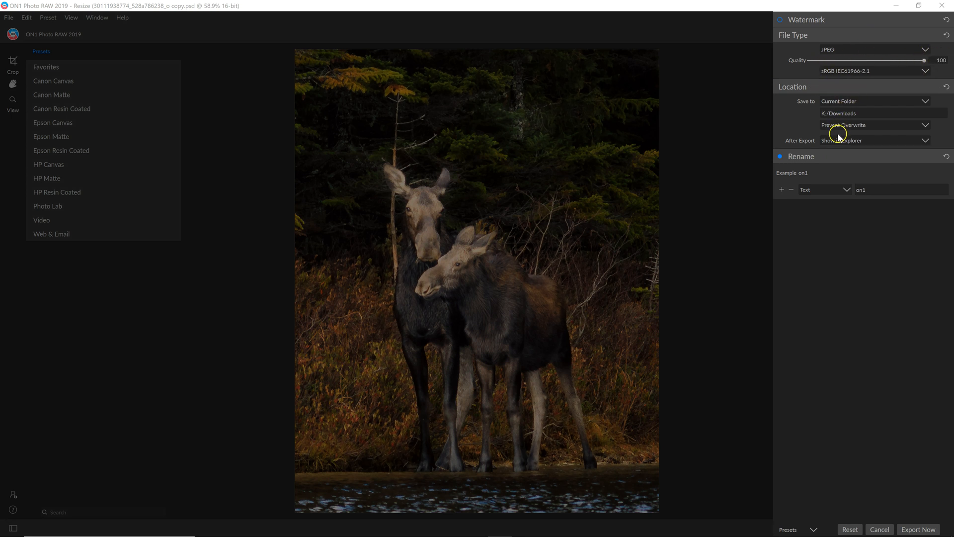
pyautogui.moveTo(813, 248)
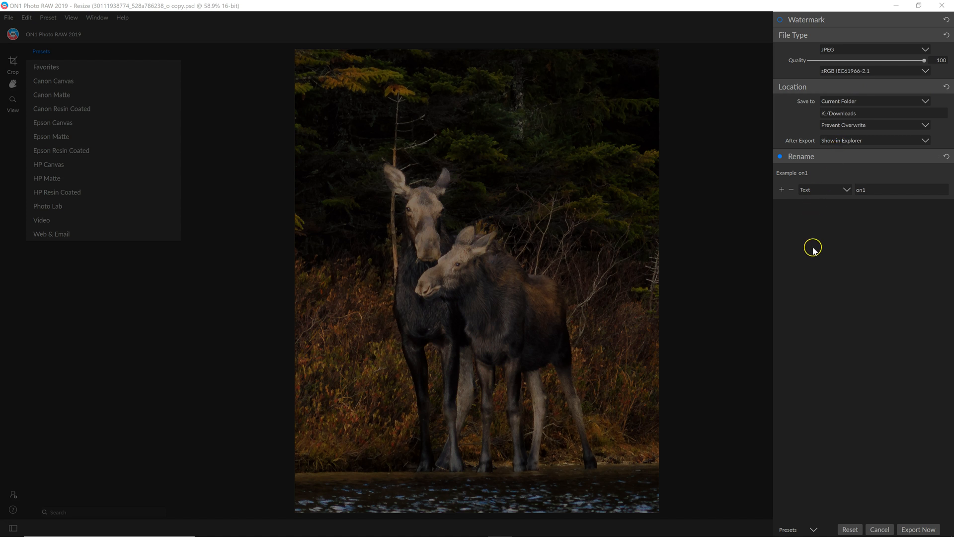
pyautogui.moveTo(826, 131)
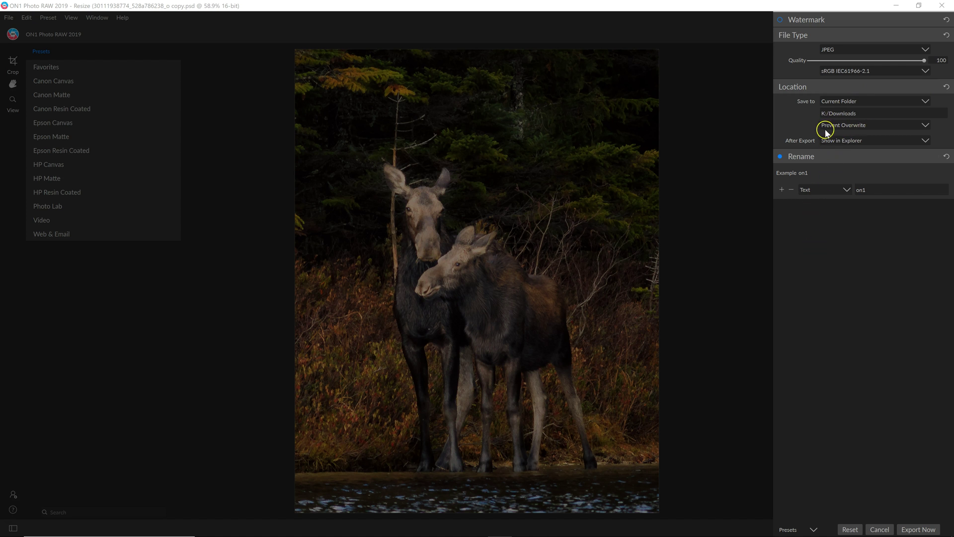
pyautogui.moveTo(869, 135)
pyautogui.write(' 2')
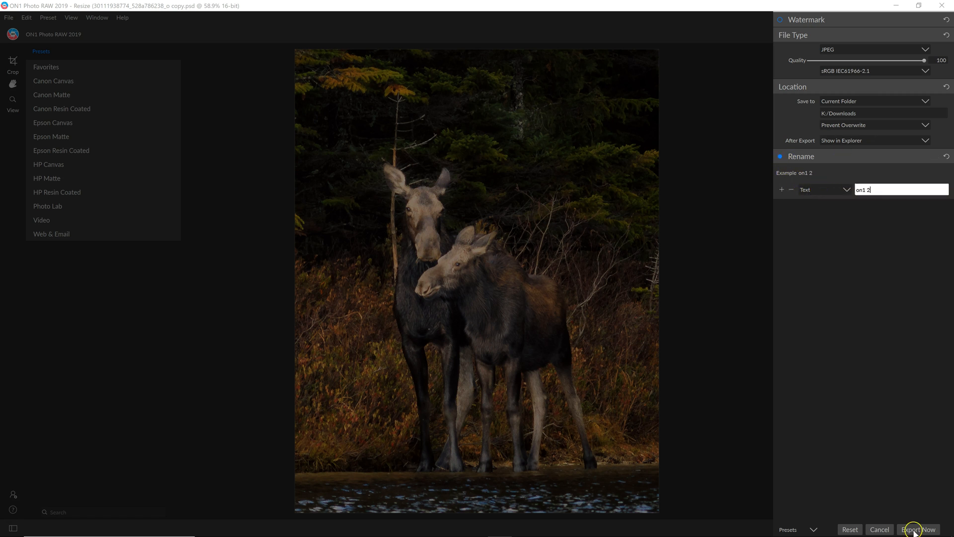
pyautogui.click(918, 528)
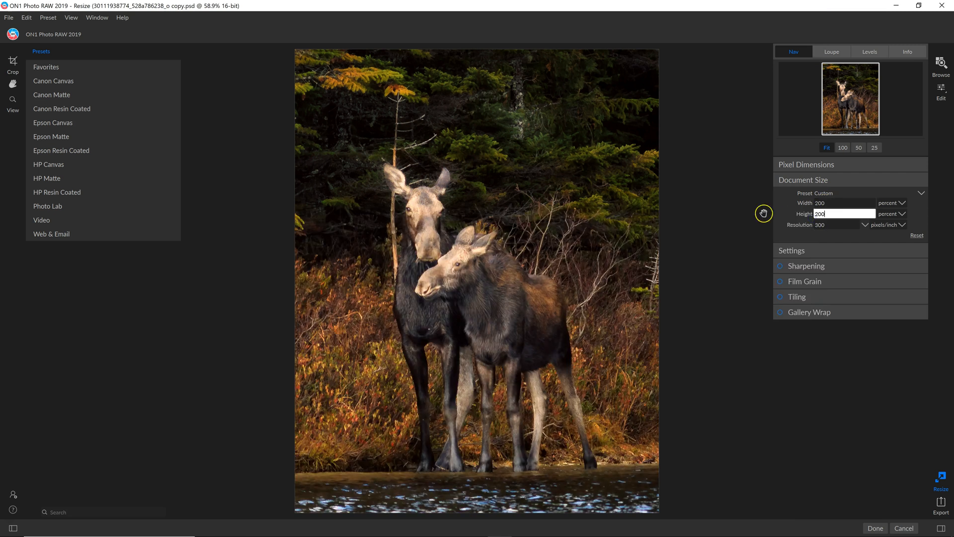
pyautogui.moveTo(940, 7)
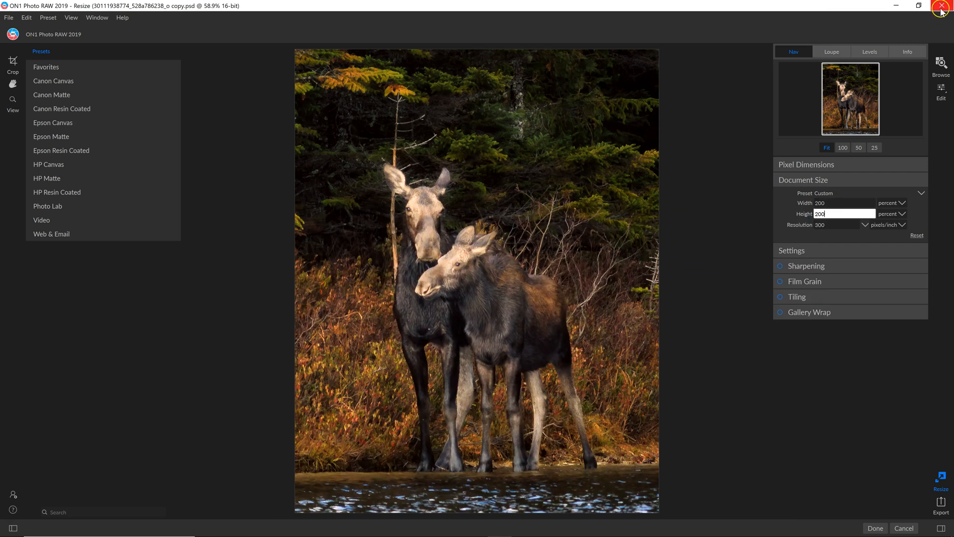
# Step: Close ON1, launch Photoshop and resize the moose photo to 200 percent, 2490 x 3170 px
pyautogui.click(940, 6)
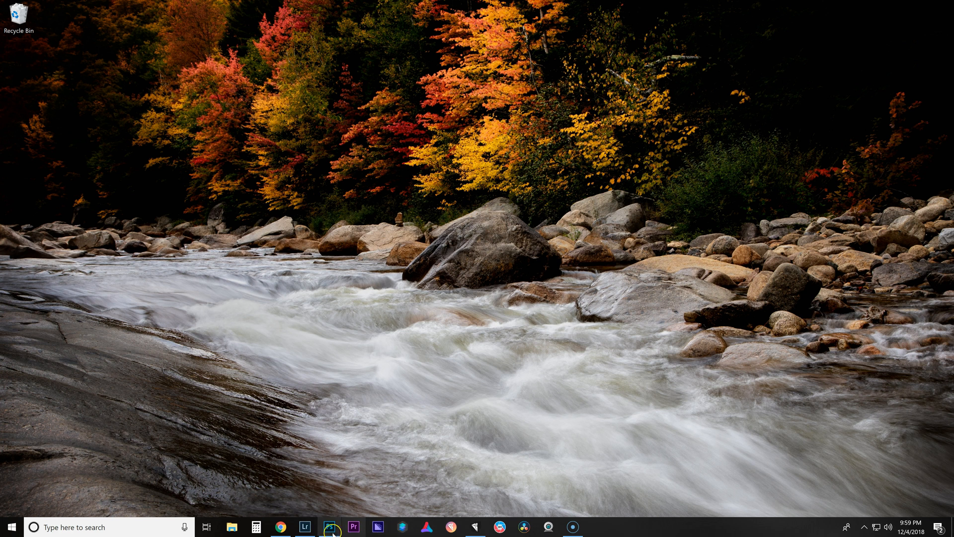
pyautogui.click(329, 530)
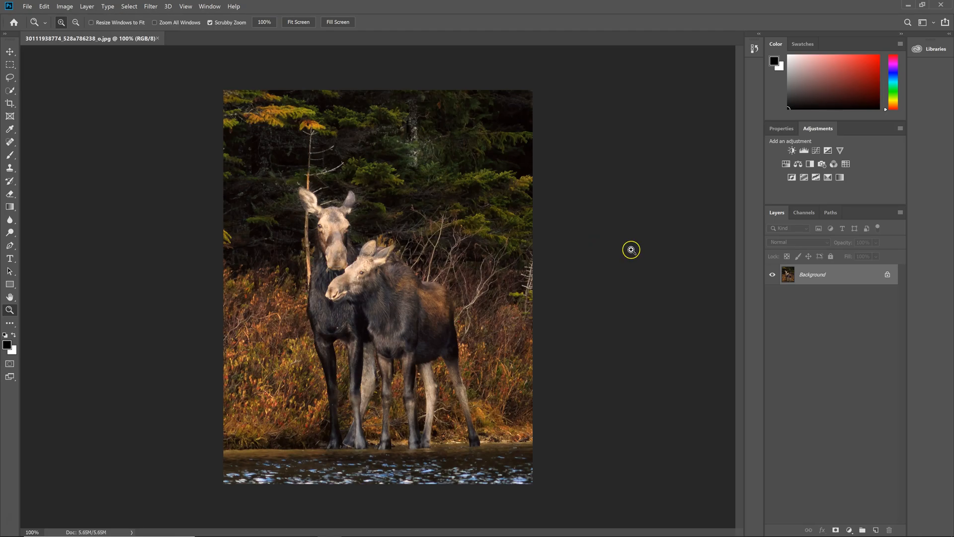
pyautogui.moveTo(337, 269)
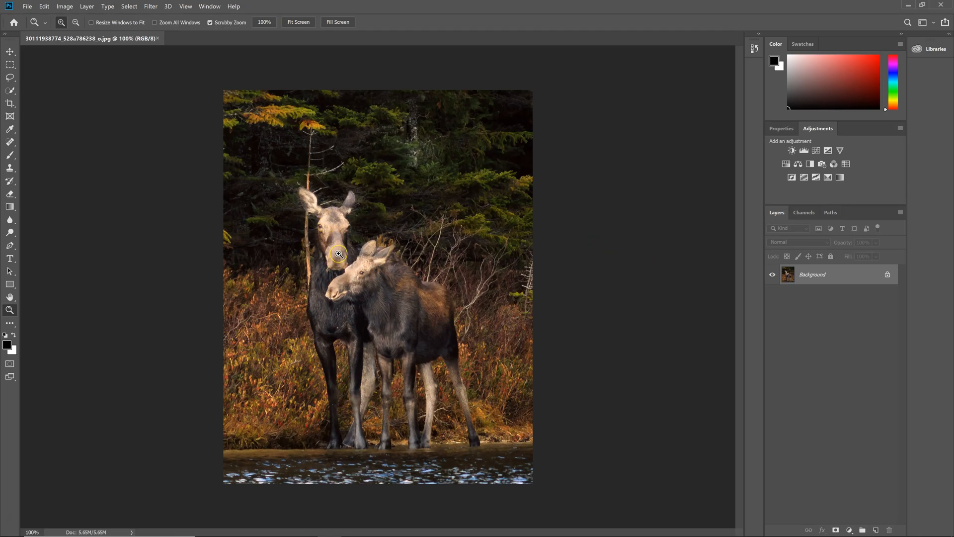
pyautogui.click(66, 6)
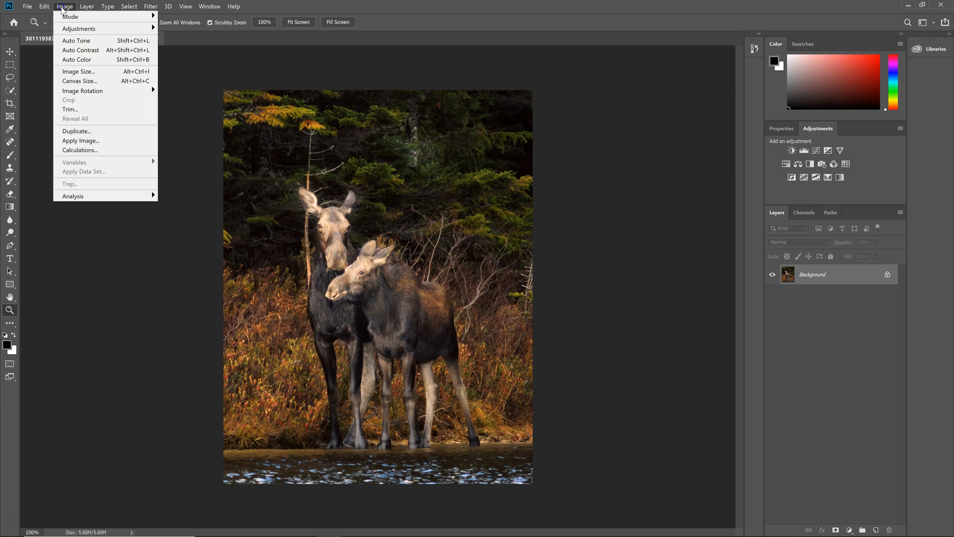
pyautogui.click(76, 72)
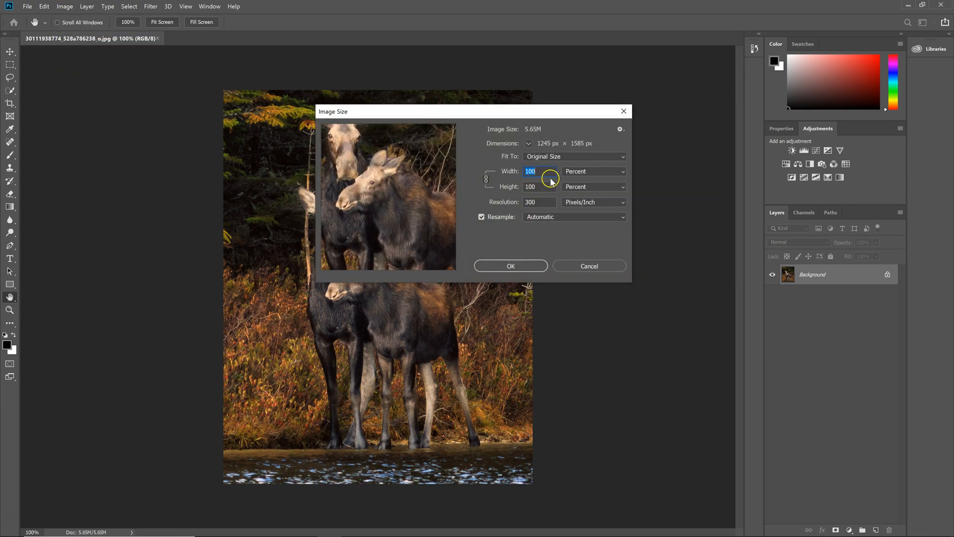
pyautogui.moveTo(488, 175)
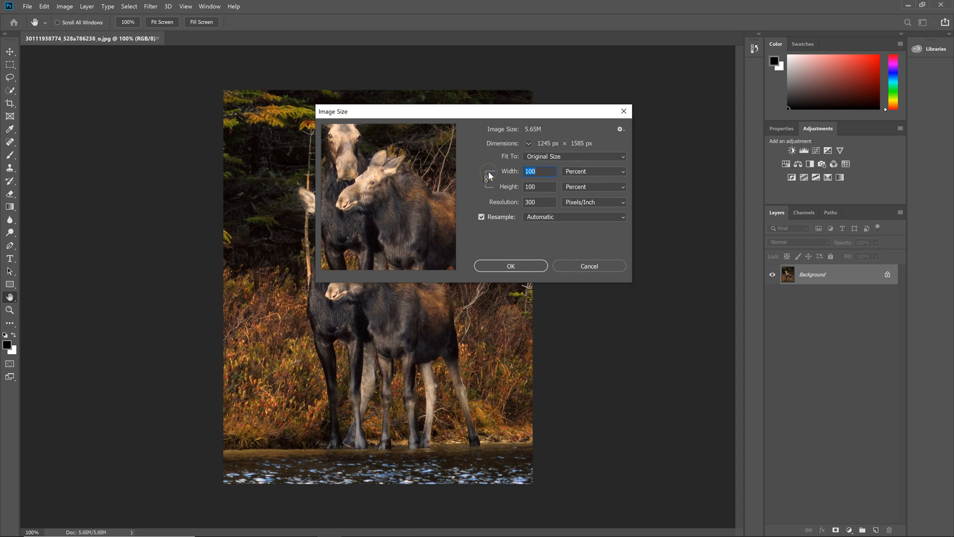
pyautogui.write('200')
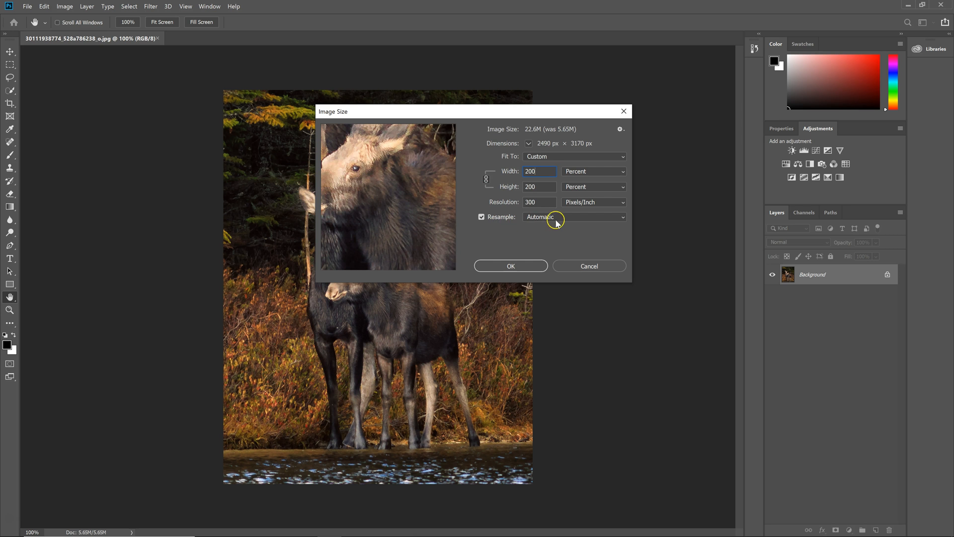
pyautogui.moveTo(561, 147)
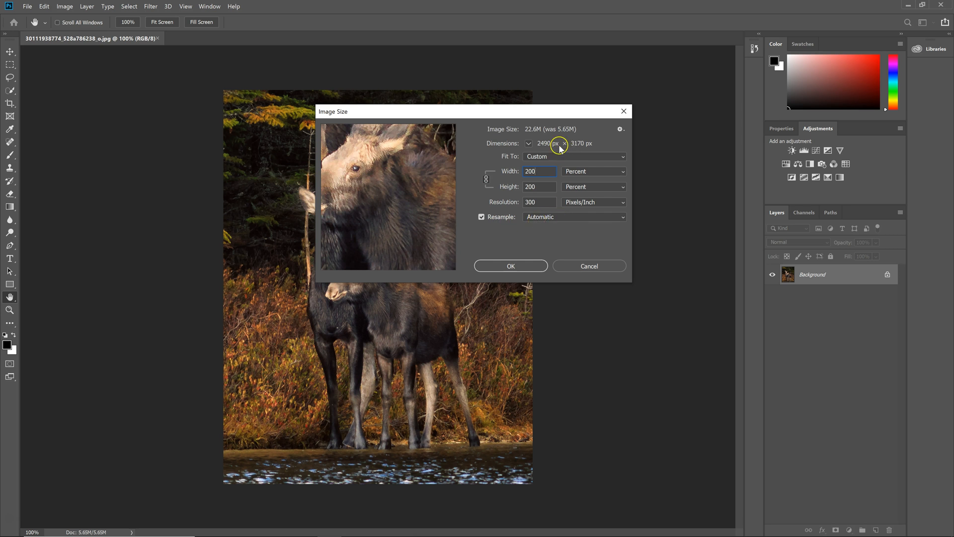
pyautogui.moveTo(587, 147)
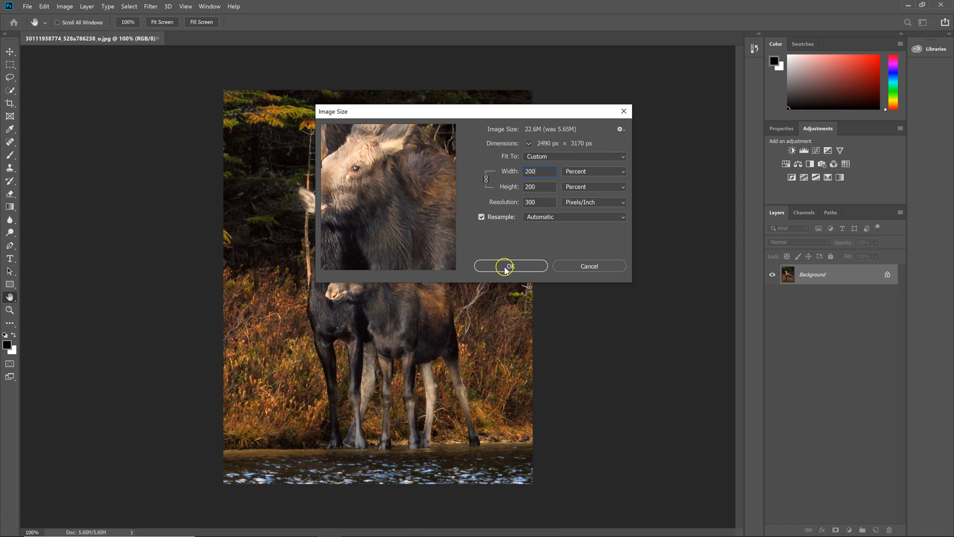
pyautogui.click(510, 267)
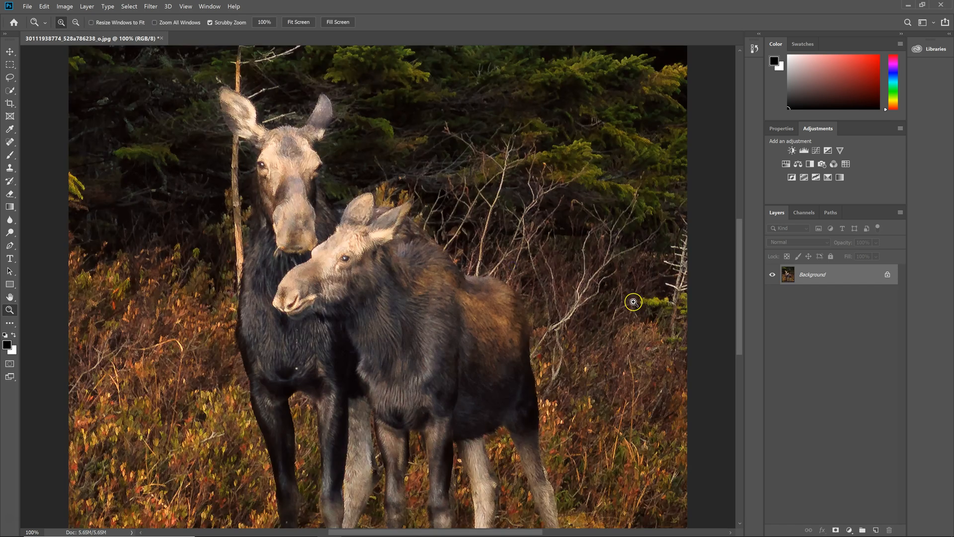
pyautogui.moveTo(217, 261)
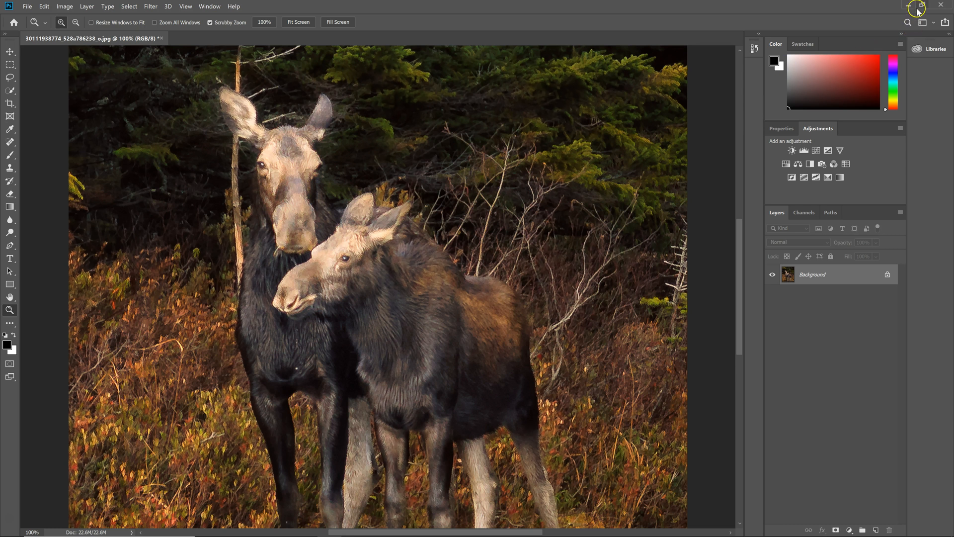
# Step: Quit Photoshop and answer the save prompt
pyautogui.click(940, 4)
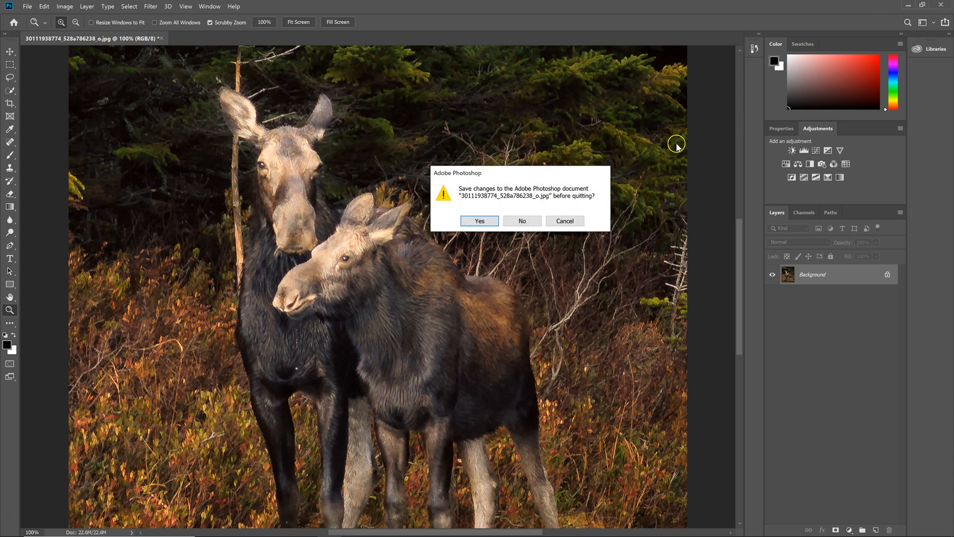
pyautogui.click(521, 221)
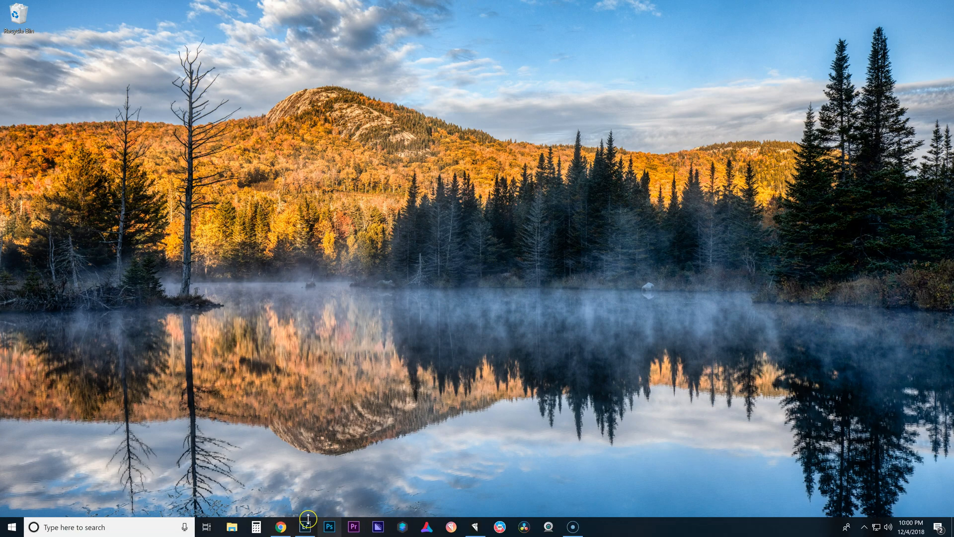
# Step: Switch to Lightroom Classic to compare on1.jpg and photoshop200.jpg side by side
pyautogui.click(306, 524)
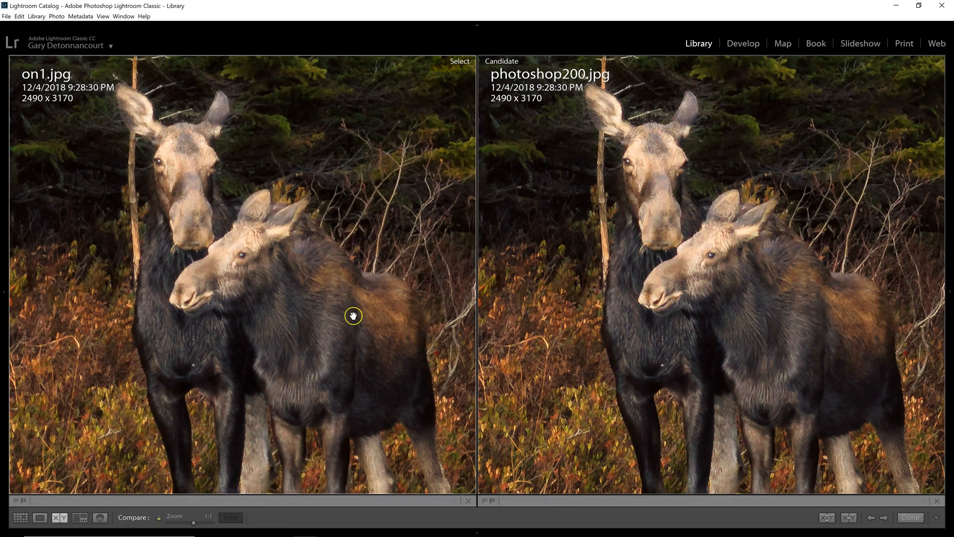
pyautogui.moveTo(405, 349)
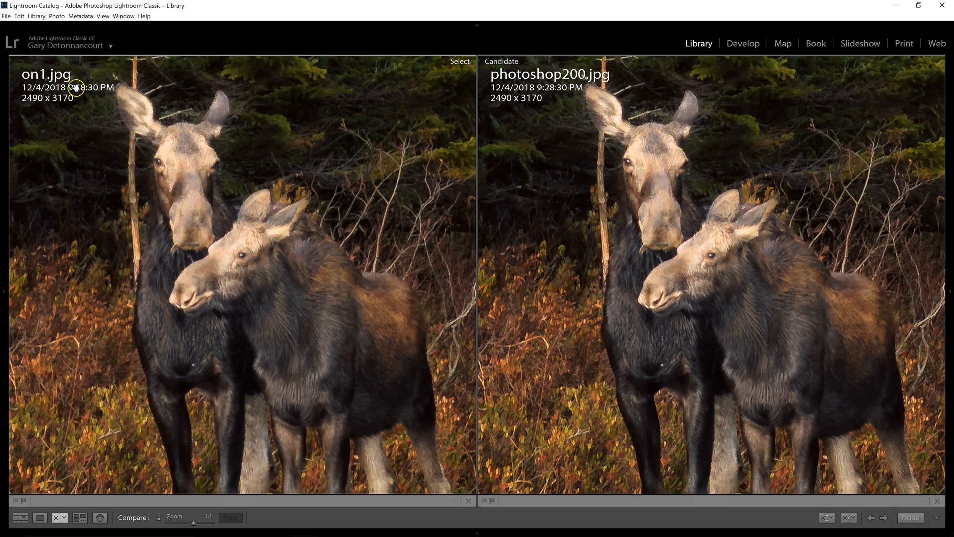
pyautogui.moveTo(251, 308)
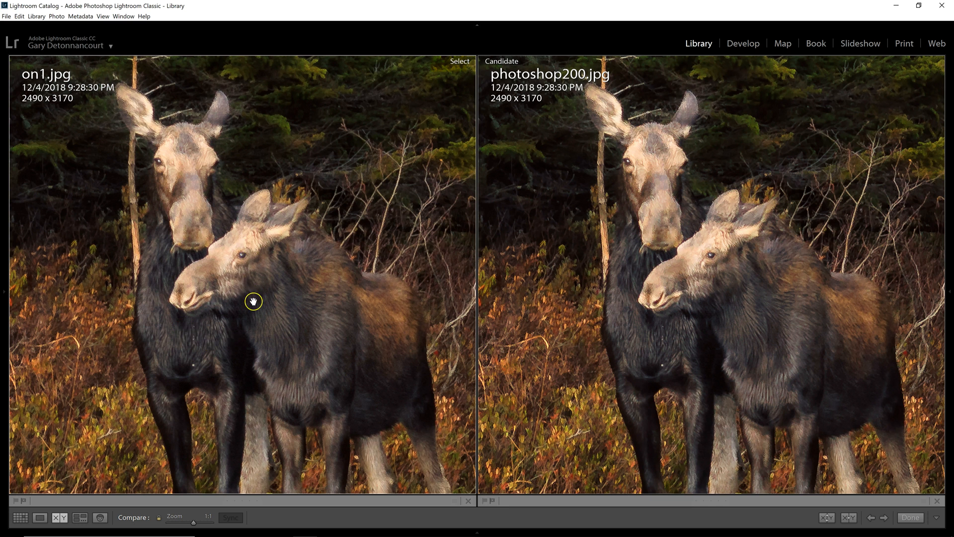
pyautogui.moveTo(557, 124)
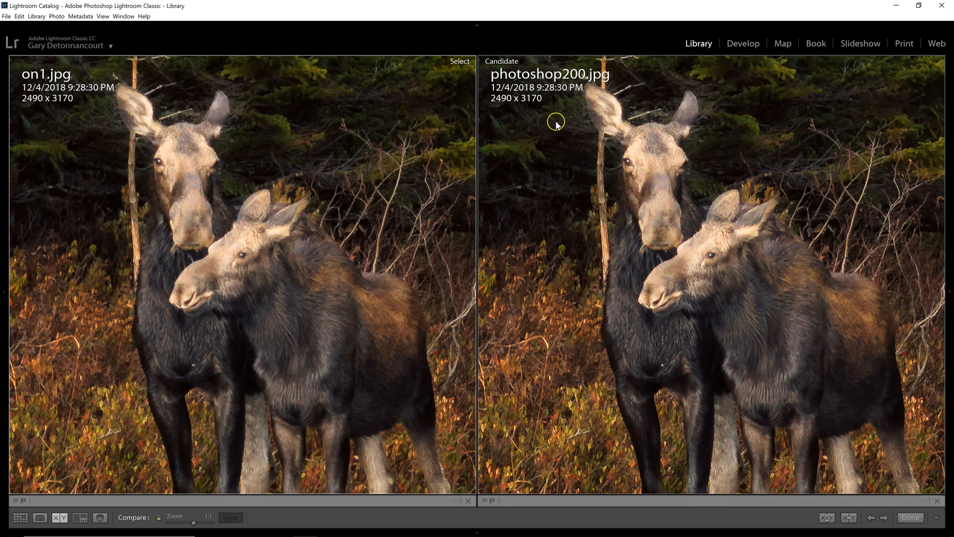
pyautogui.moveTo(769, 279)
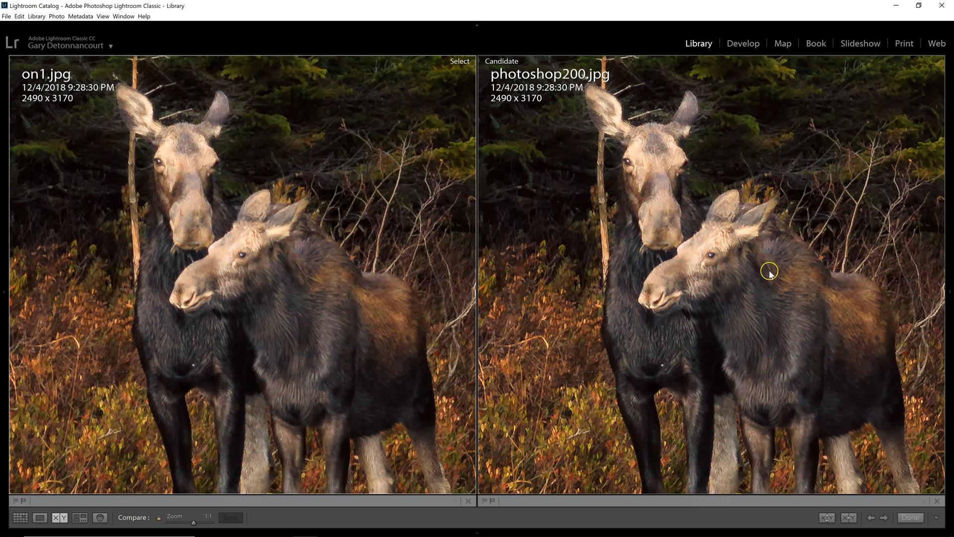
pyautogui.moveTo(701, 311)
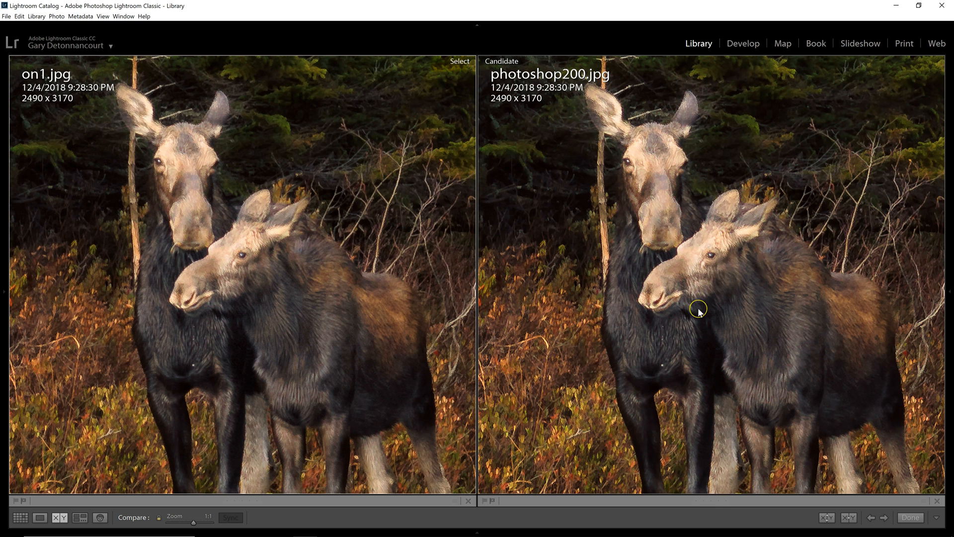
pyautogui.moveTo(699, 316)
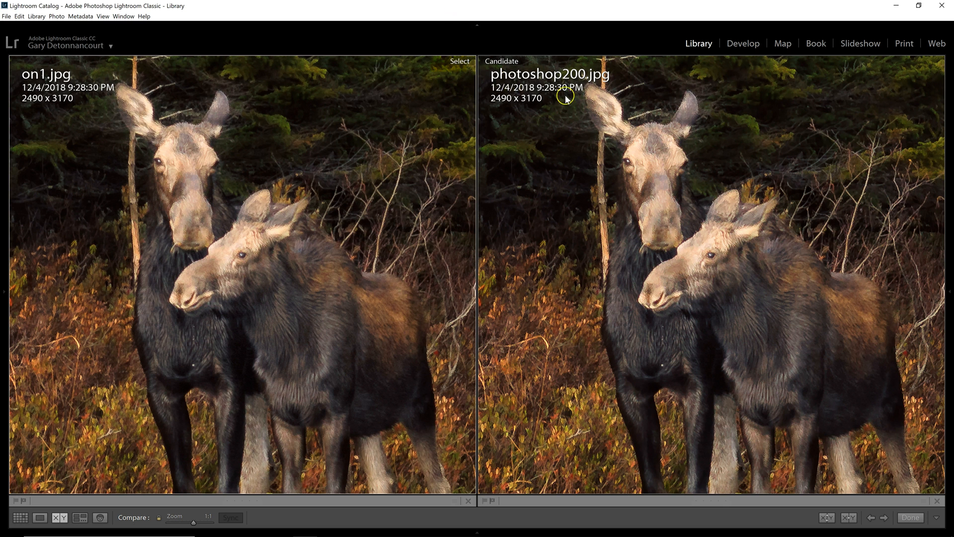
pyautogui.moveTo(719, 279)
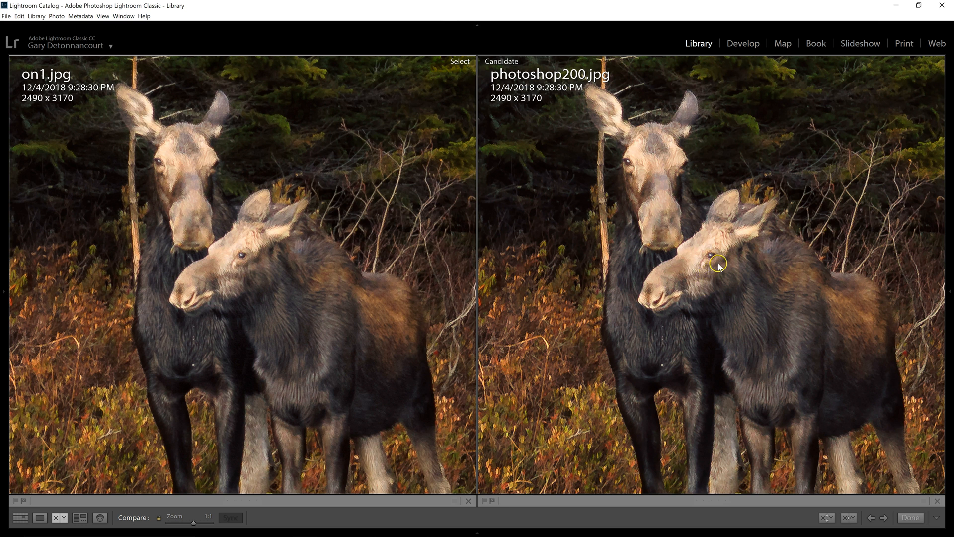
pyautogui.moveTo(636, 354)
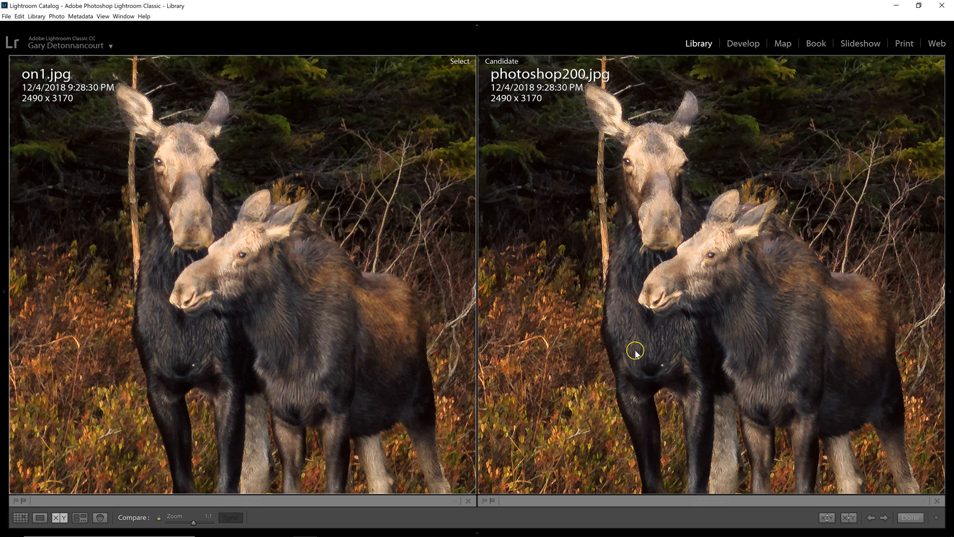
pyautogui.moveTo(765, 373)
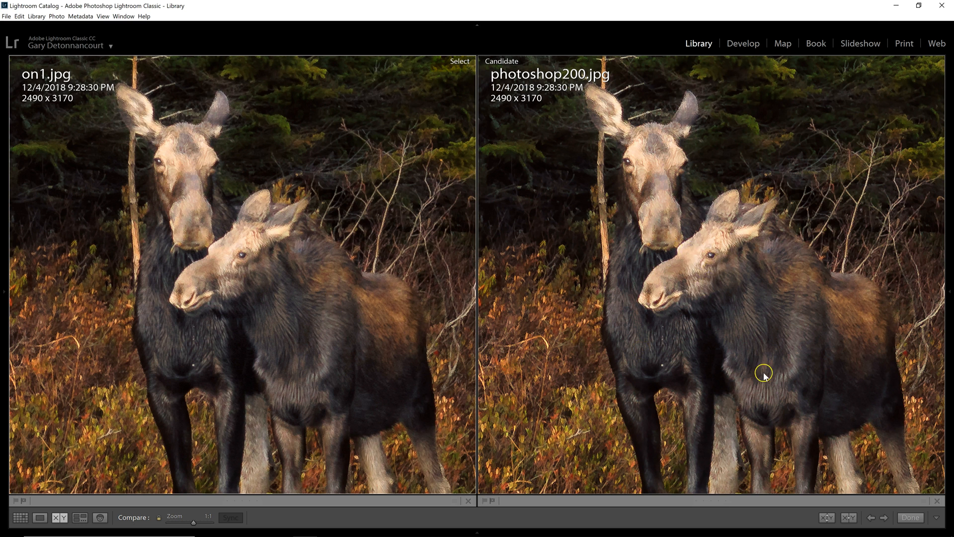
pyautogui.moveTo(530, 363)
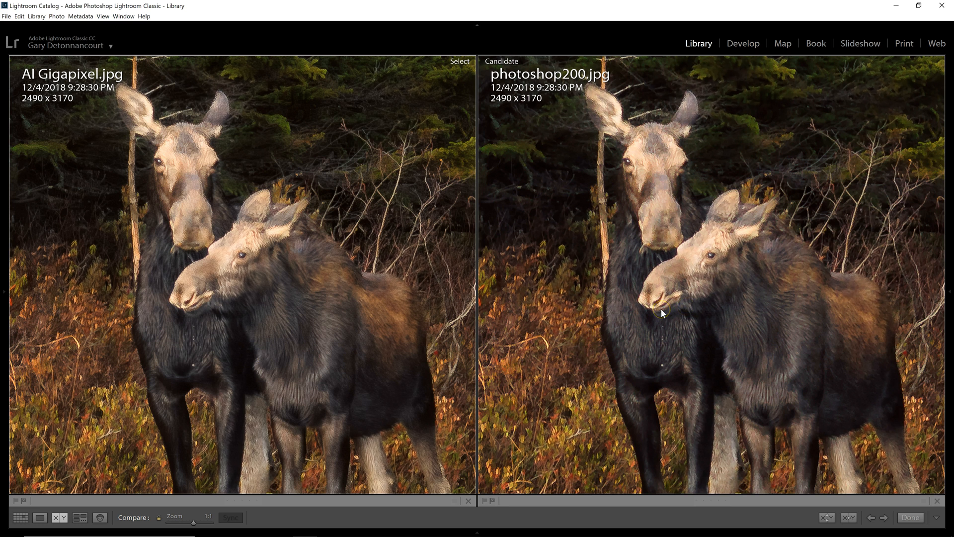
pyautogui.moveTo(537, 320)
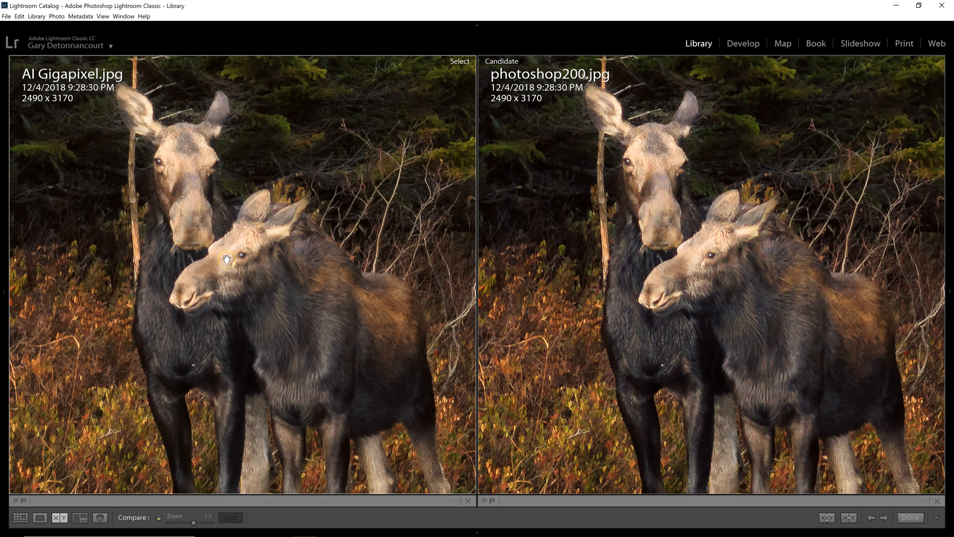
pyautogui.moveTo(135, 151)
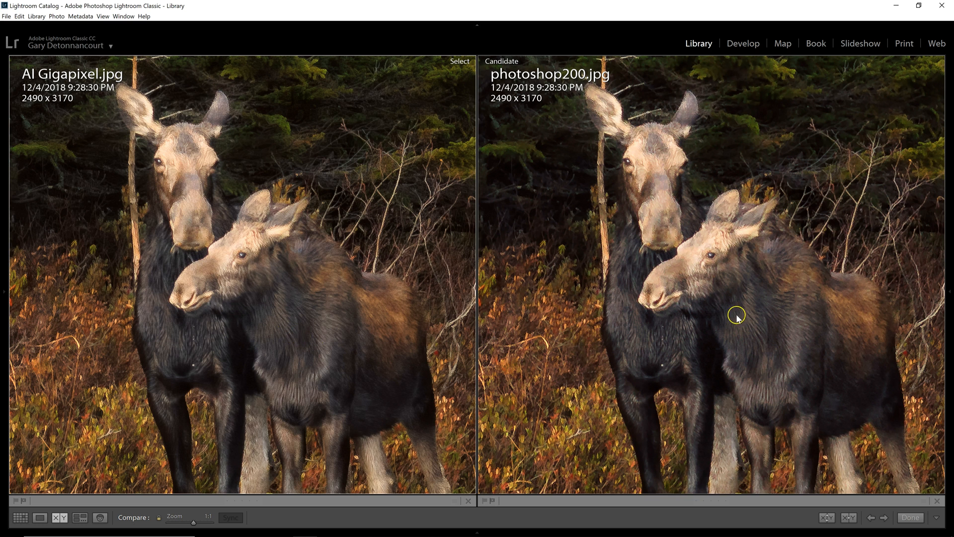
pyautogui.moveTo(719, 270)
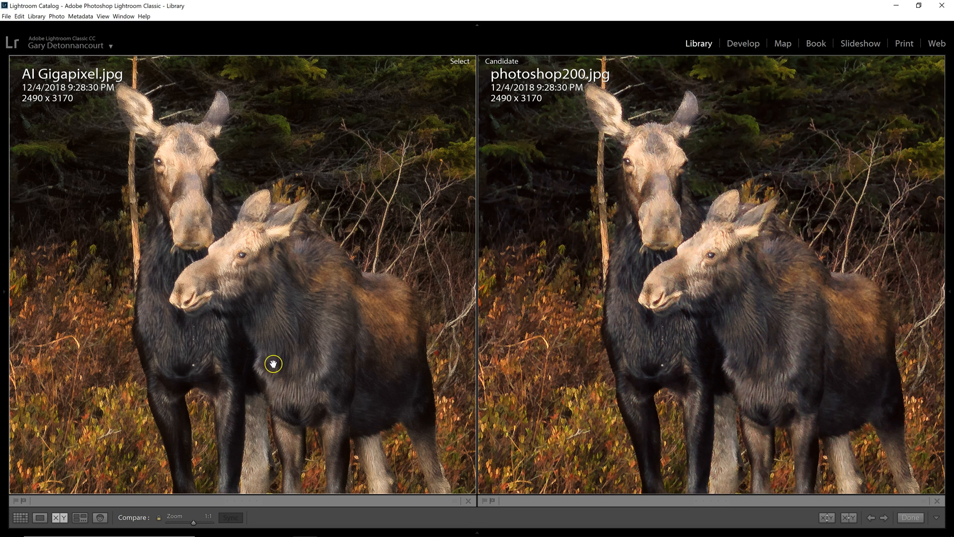
pyautogui.moveTo(209, 377)
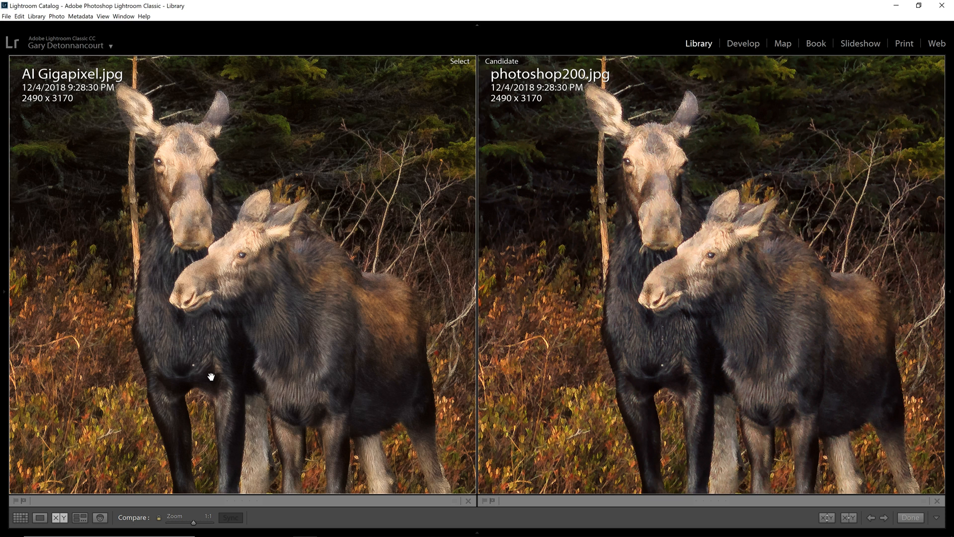
pyautogui.moveTo(157, 375)
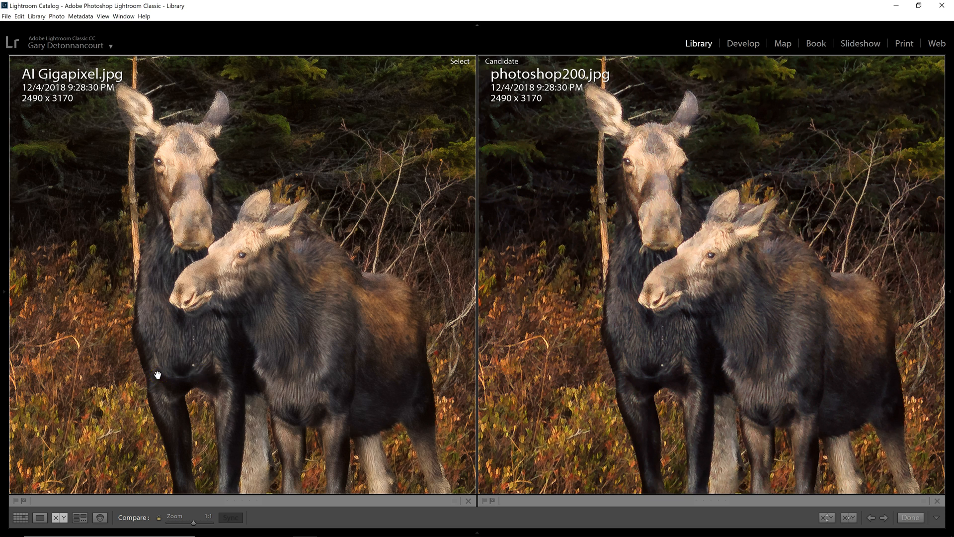